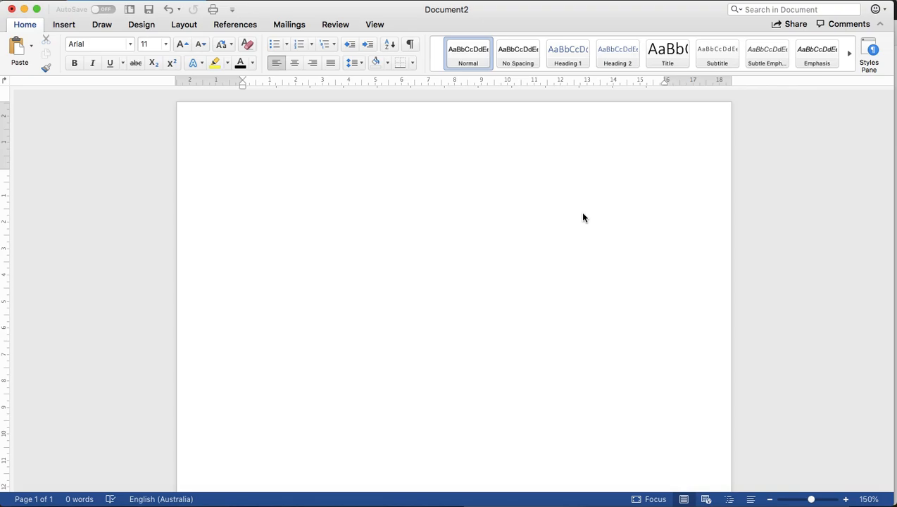
Place the insertion point on the blank Word page before switching to the tutorial
left_click(242, 174)
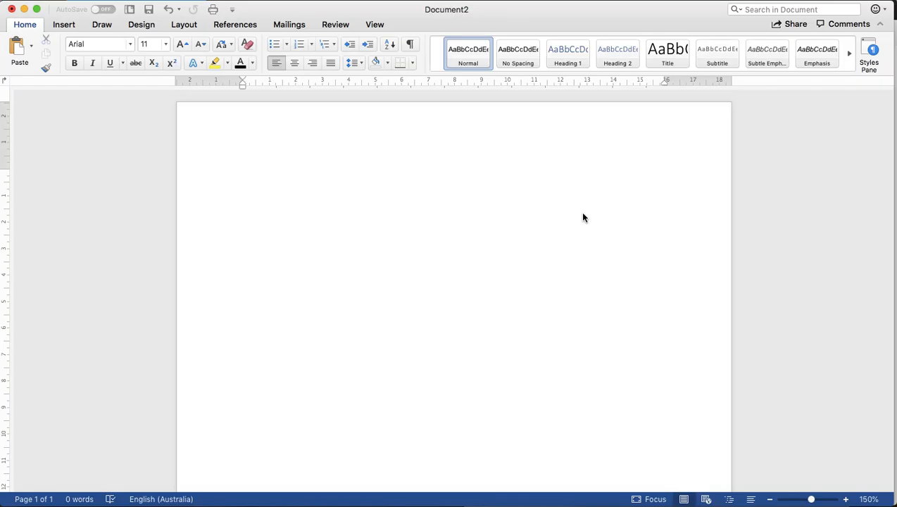
left_click(244, 175)
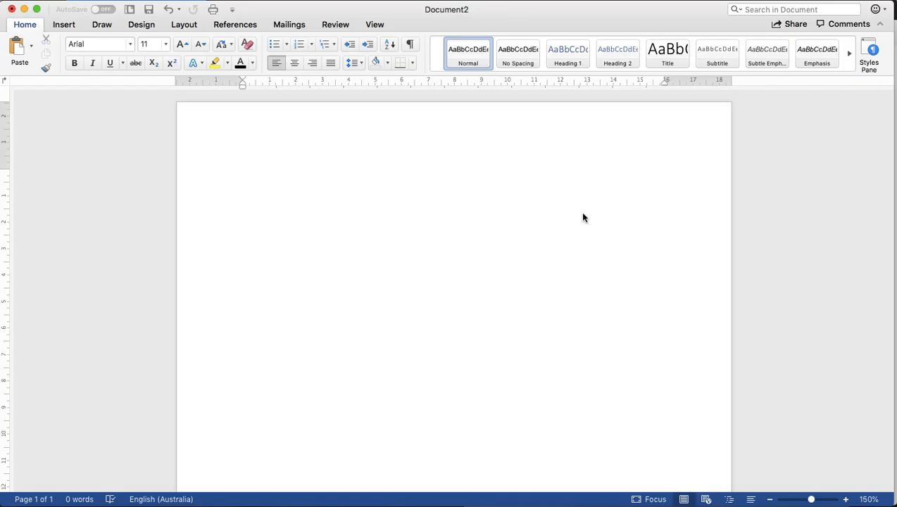
left_click(243, 175)
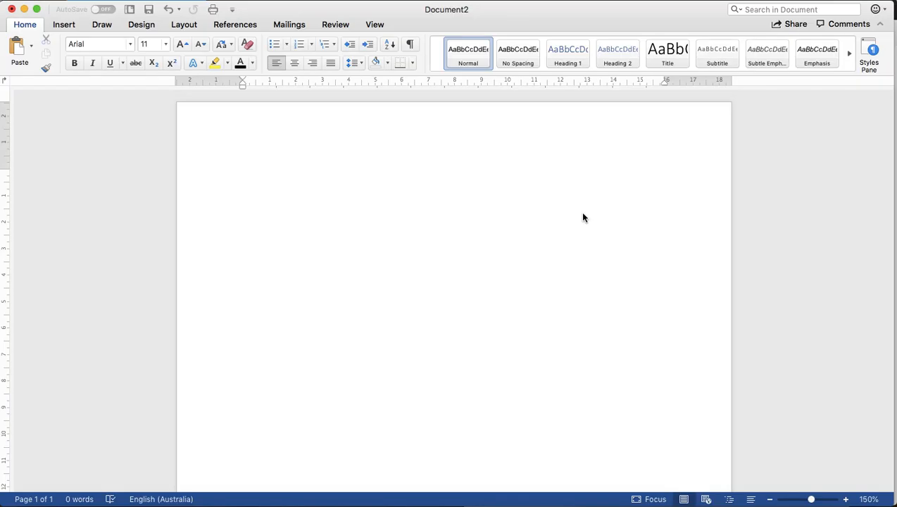
left_click(243, 174)
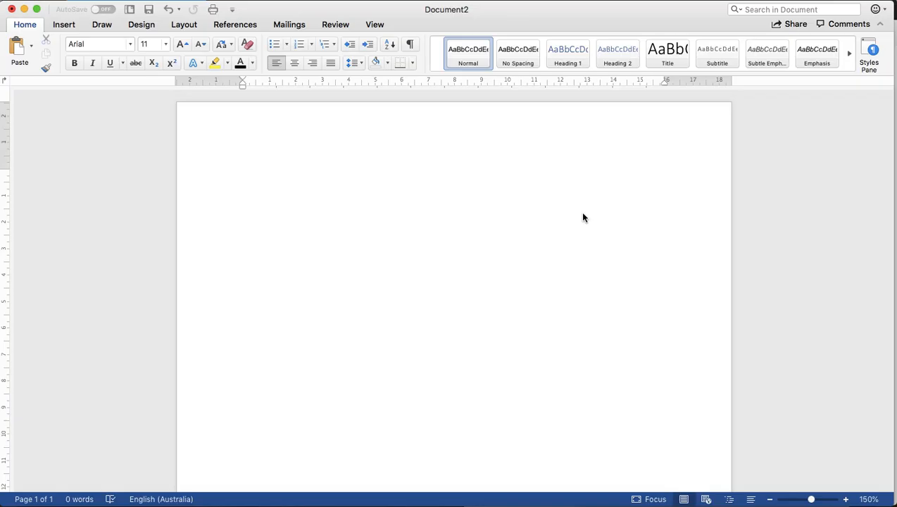
left_click(242, 175)
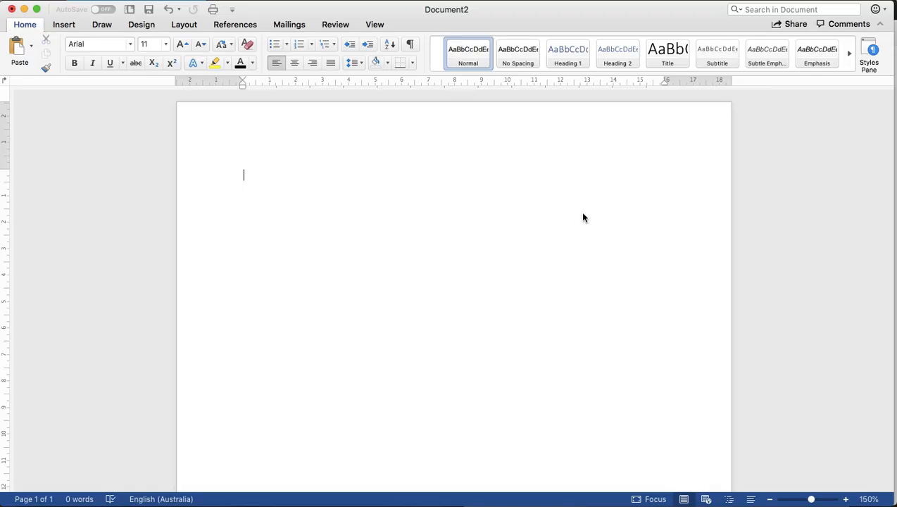
mouse_move(653, 479)
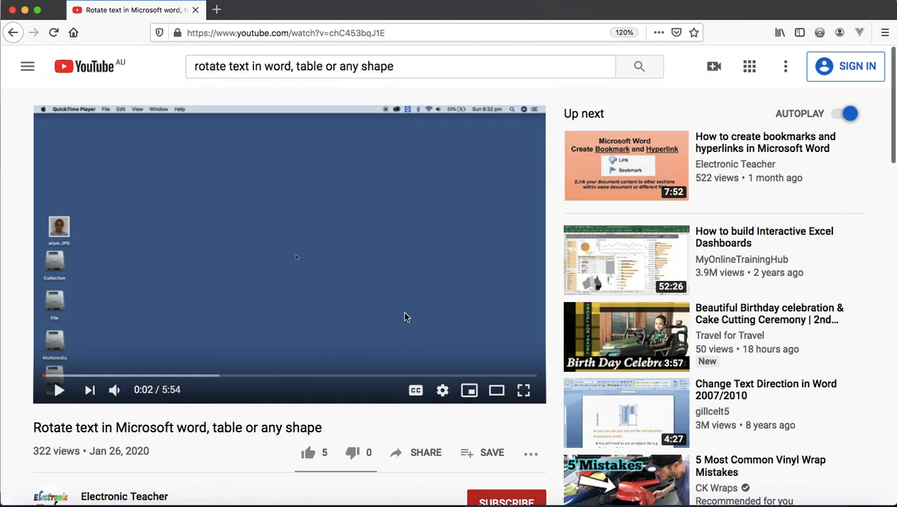
Scroll to the YouTube comments and review the question about rotating a whole formatted table
scroll("down", 3)
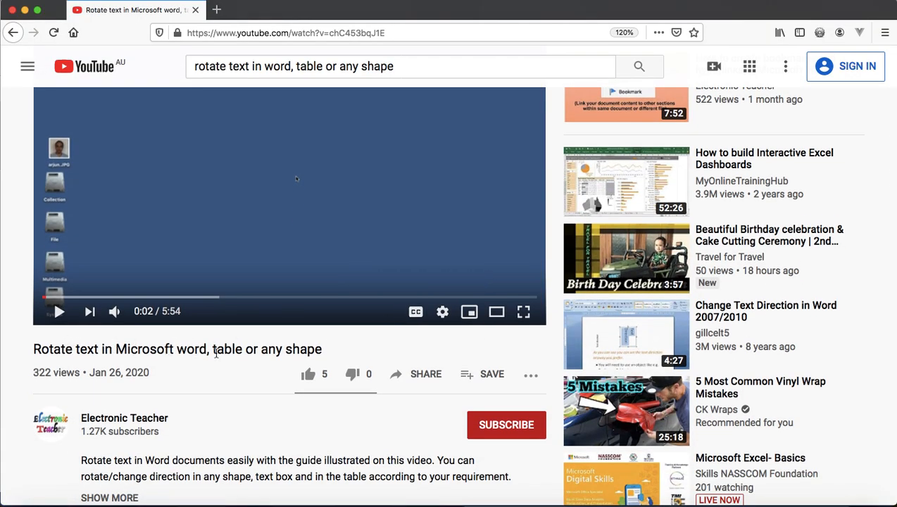
scroll("down", 3)
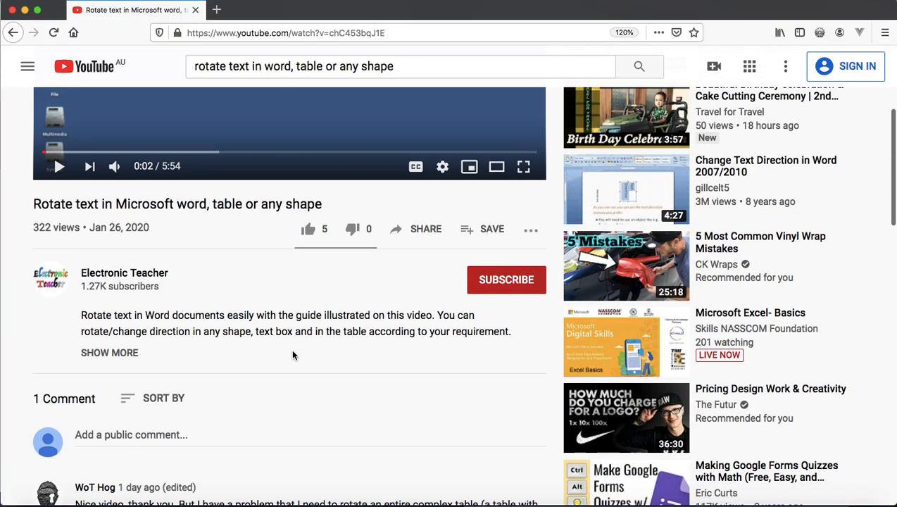
scroll("down", 3)
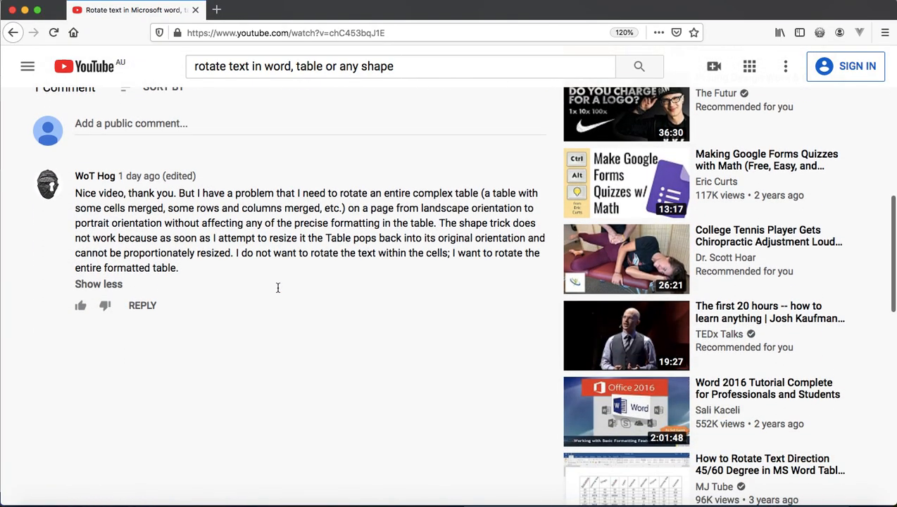
mouse_move(292, 192)
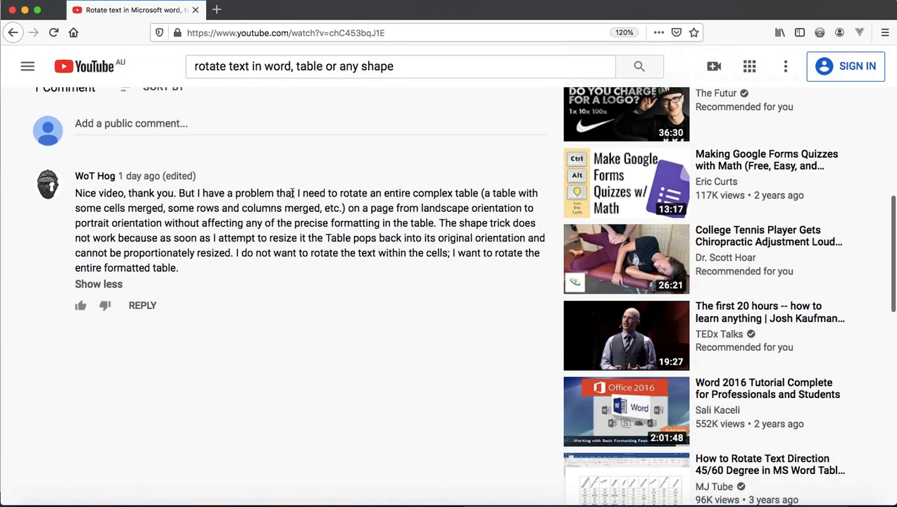
left_click_drag(299, 193, 394, 193)
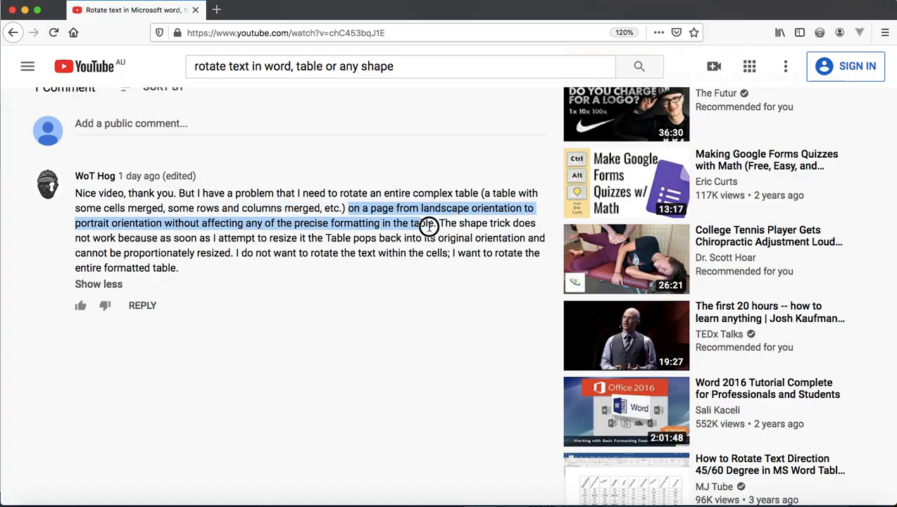
left_click(428, 225)
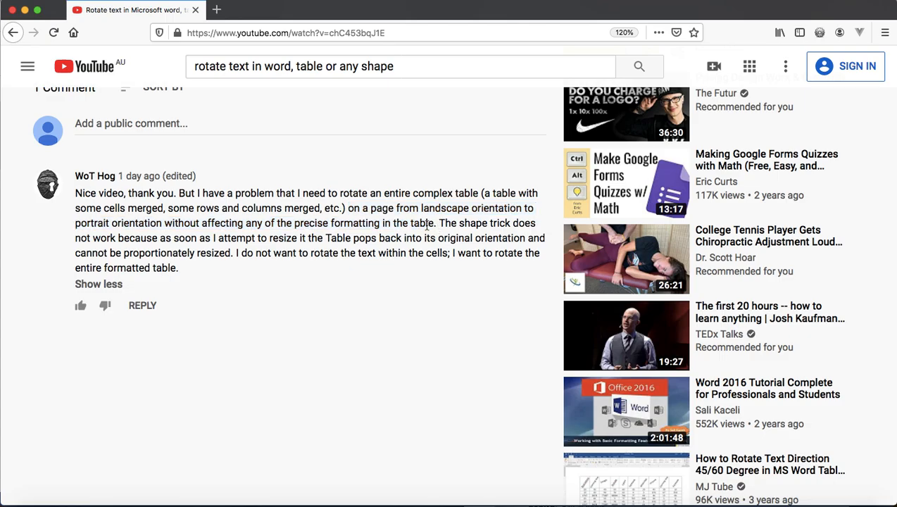
scroll("up", 3)
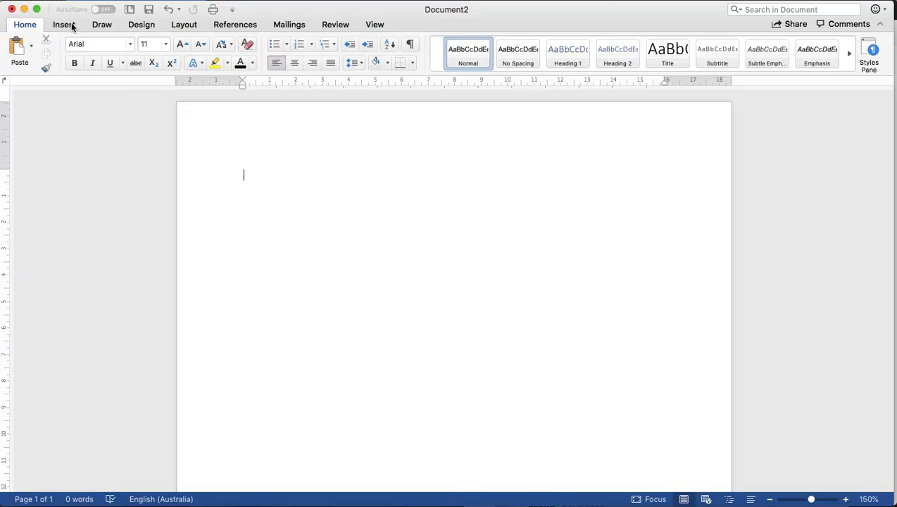
Insert an empty 5-column, 6-row table into the document
left_click(63, 24)
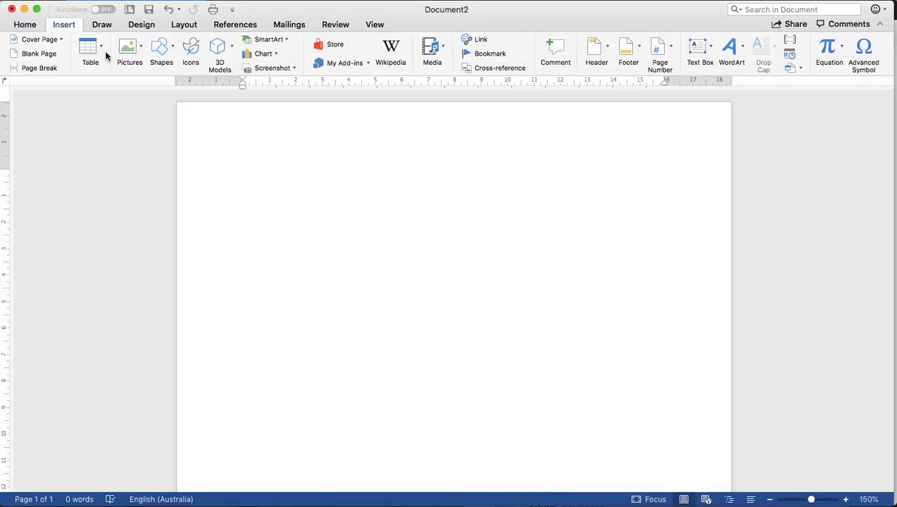
left_click(90, 54)
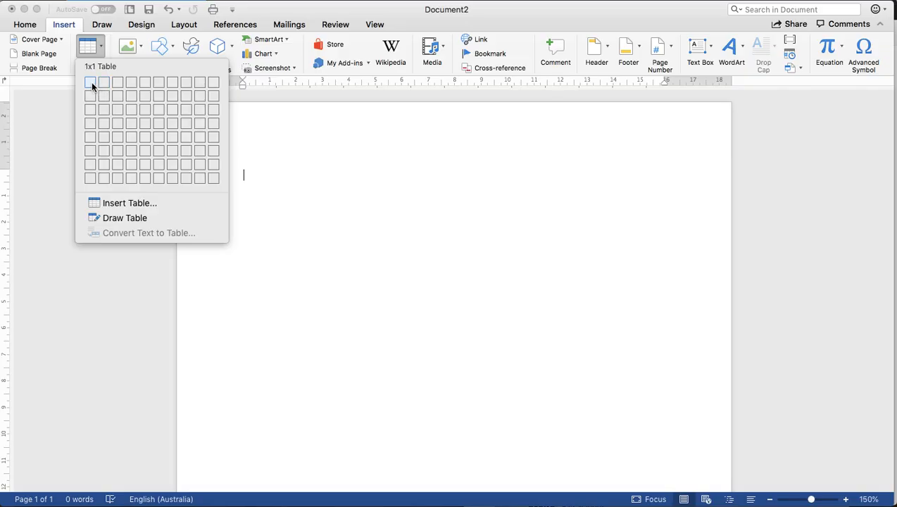
mouse_move(103, 82)
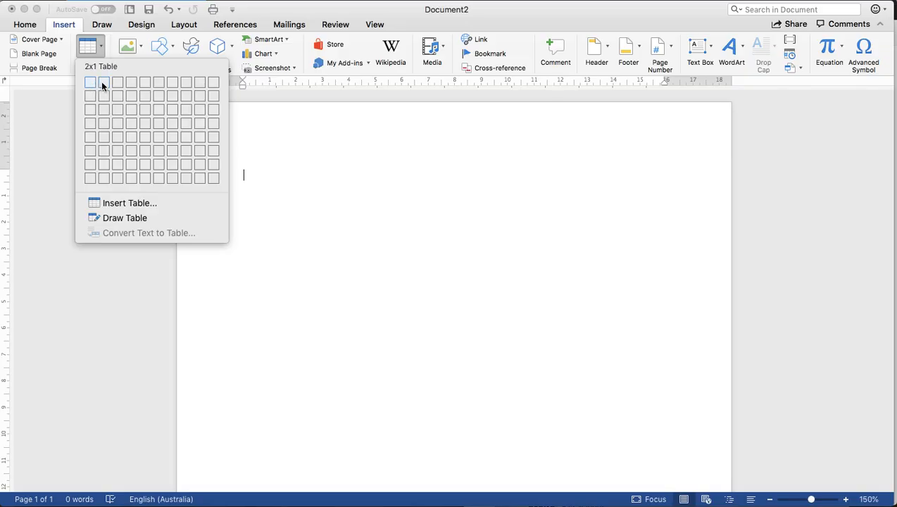
mouse_move(132, 81)
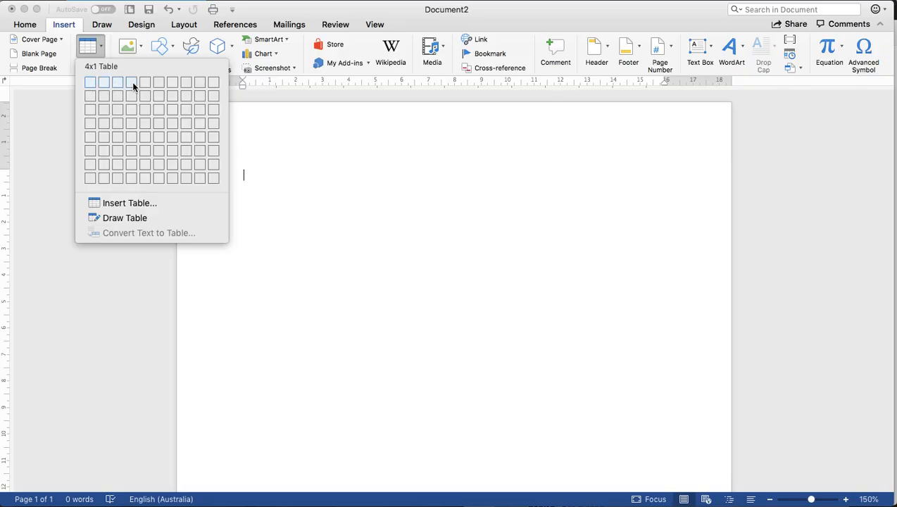
mouse_move(147, 151)
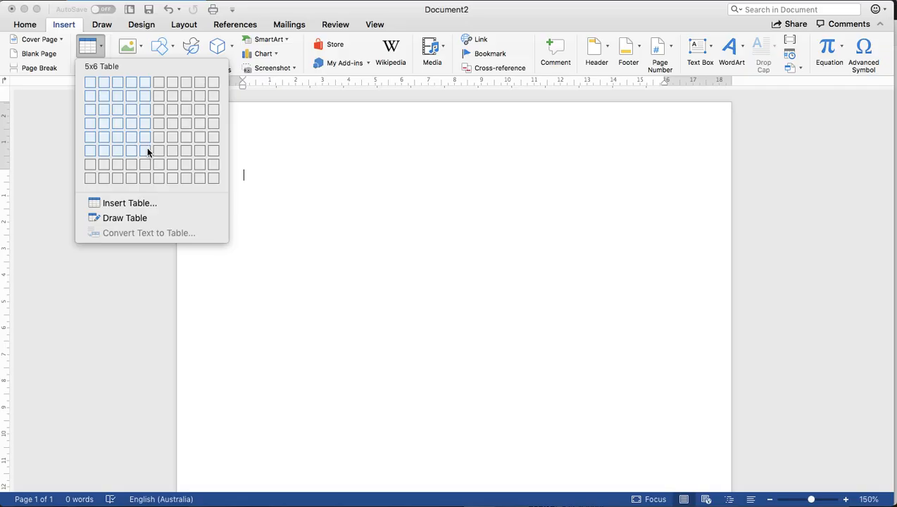
left_click(143, 149)
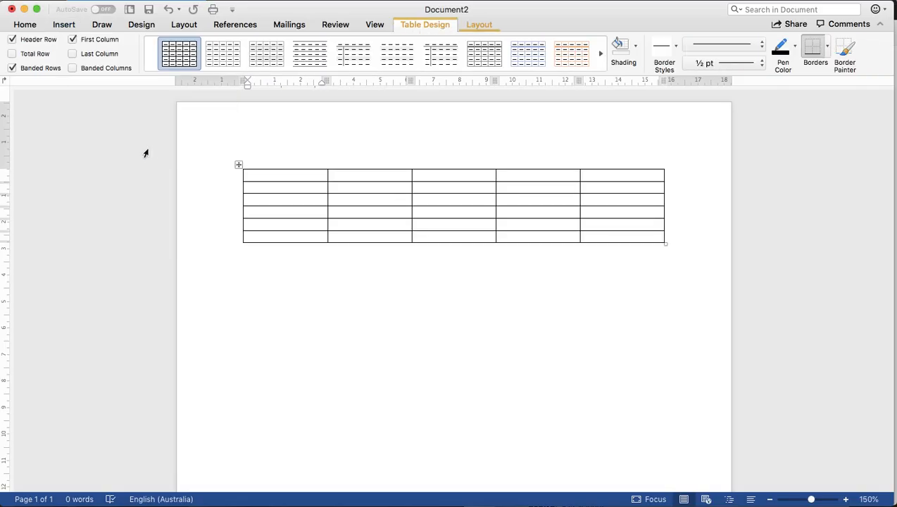
Enter headers S.No., Item Name, Qty, Rate, Total and first row 1., Keyboard, 10, 550
type("S.")
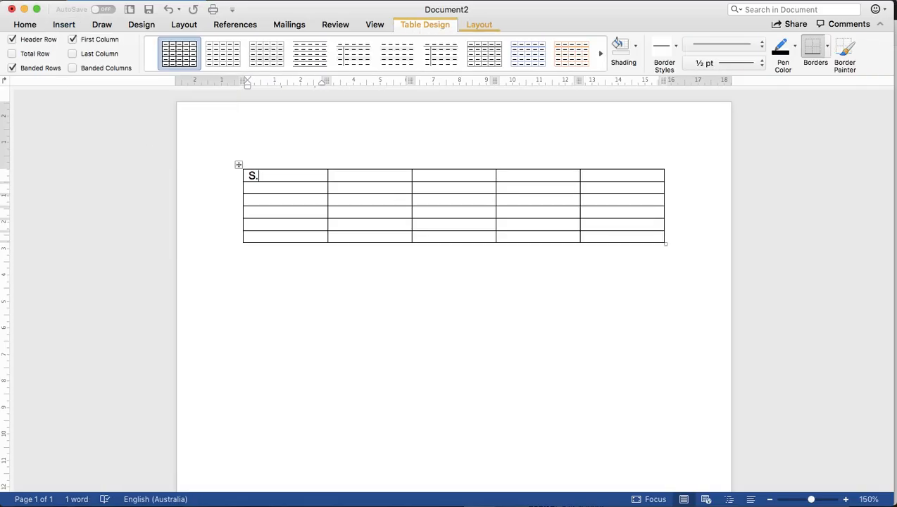
type("No.")
left_click(537, 176)
type("Rate")
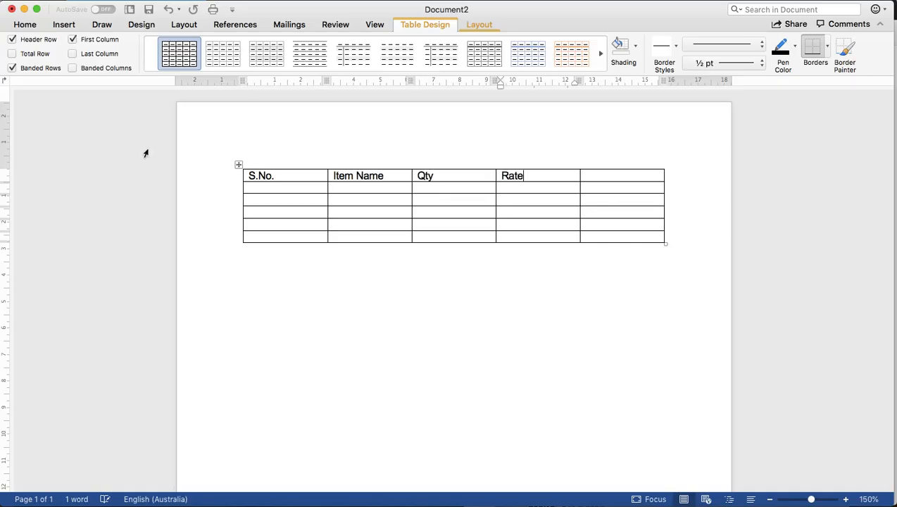
type("Total")
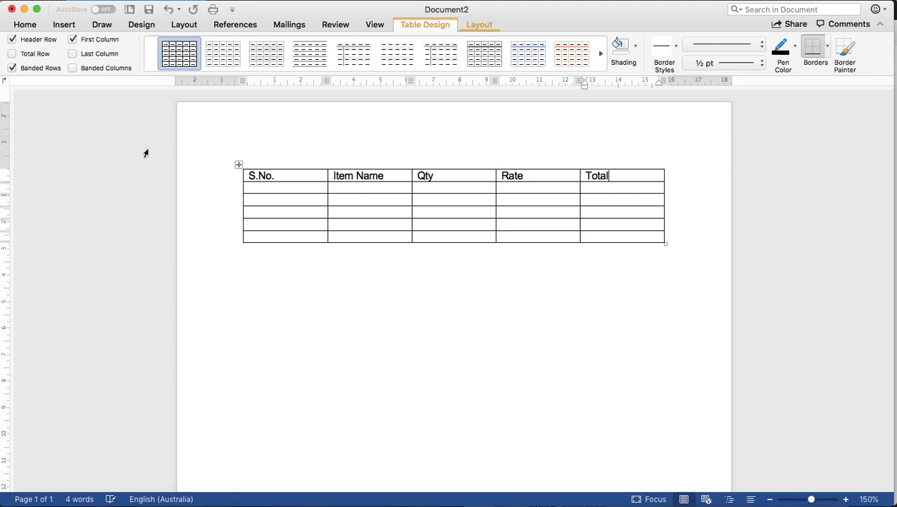
type("1.")
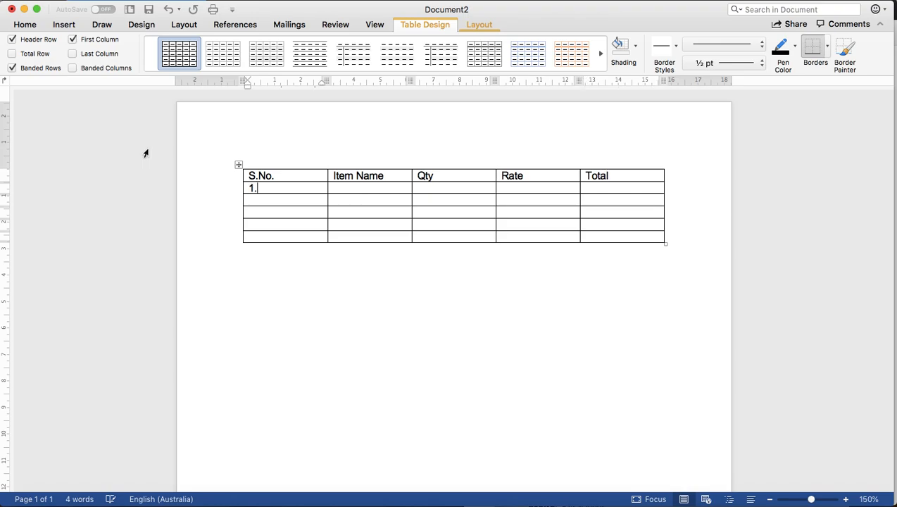
type("Keyboard")
left_click(453, 188)
type("10")
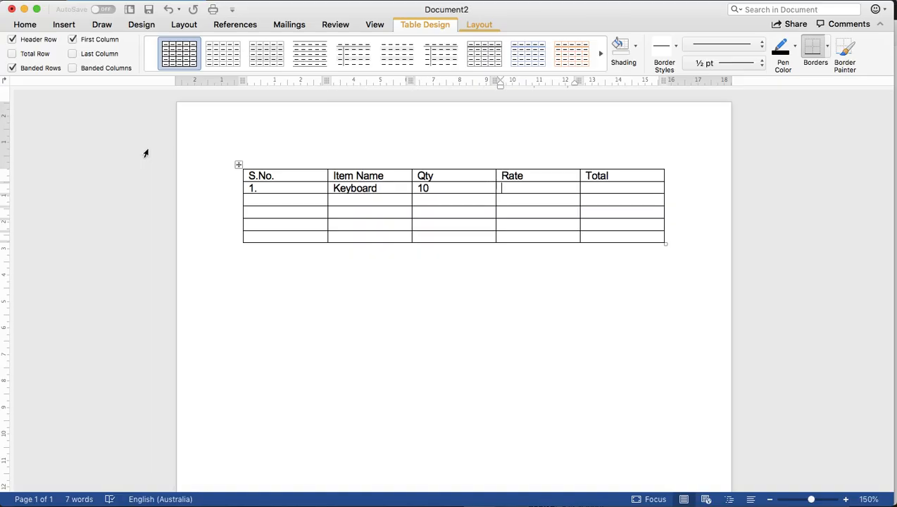
type("550")
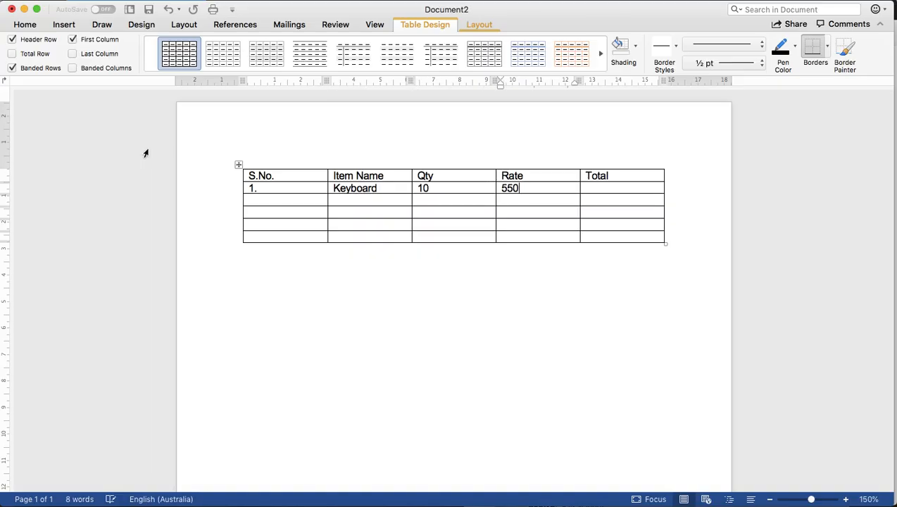
left_click(614, 200)
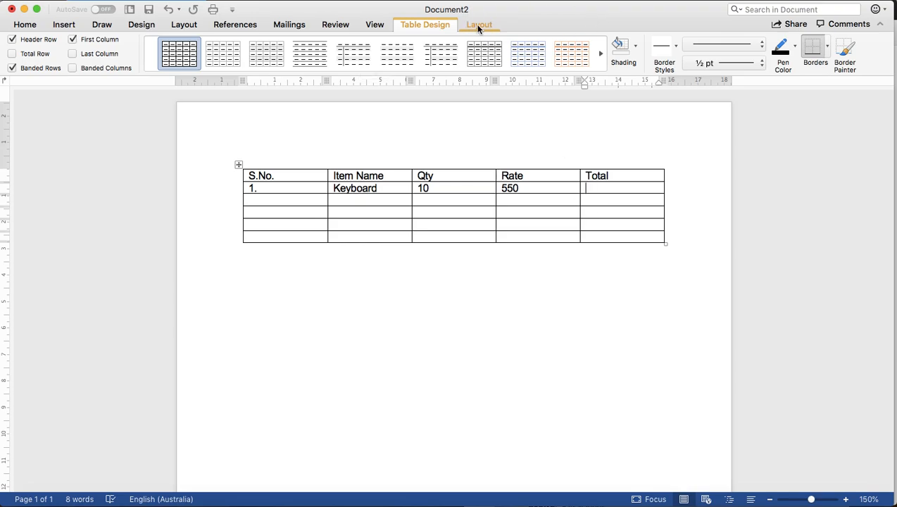
Set the S.No. heading's text direction to vertical, reading bottom to top
left_click(478, 24)
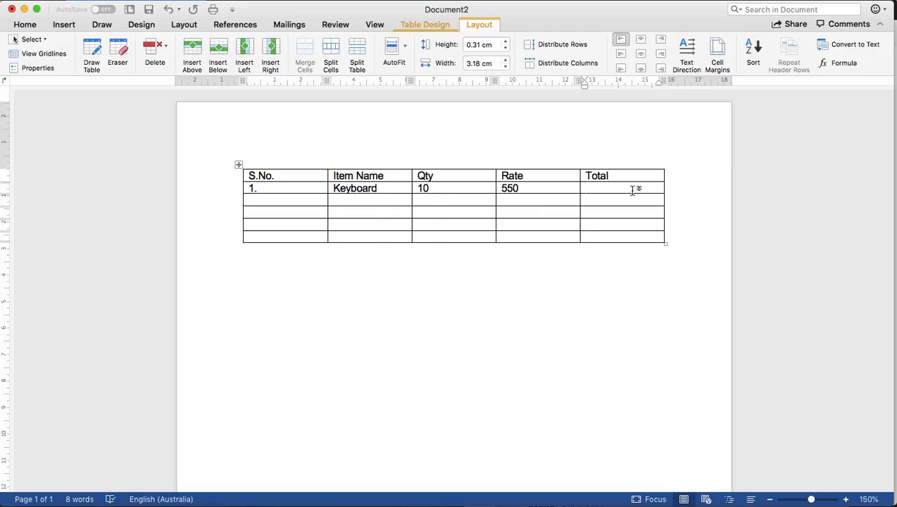
left_click(620, 189)
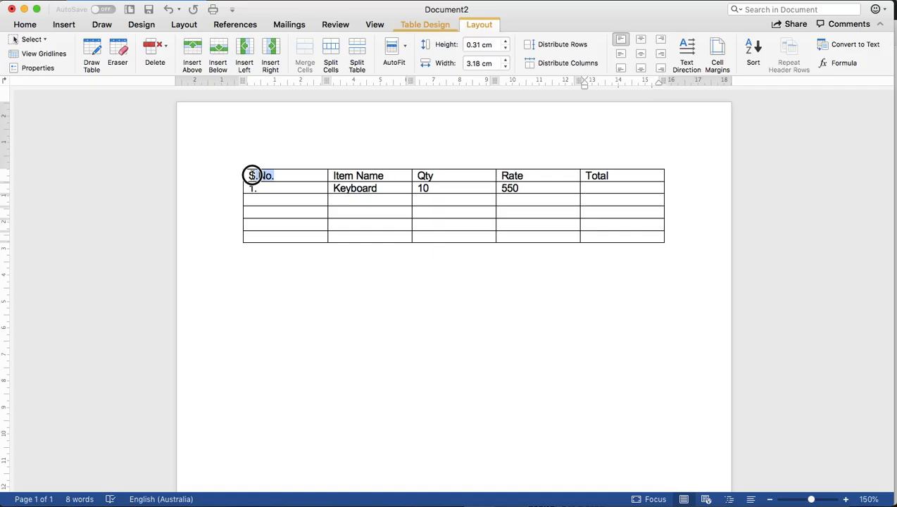
left_click(687, 54)
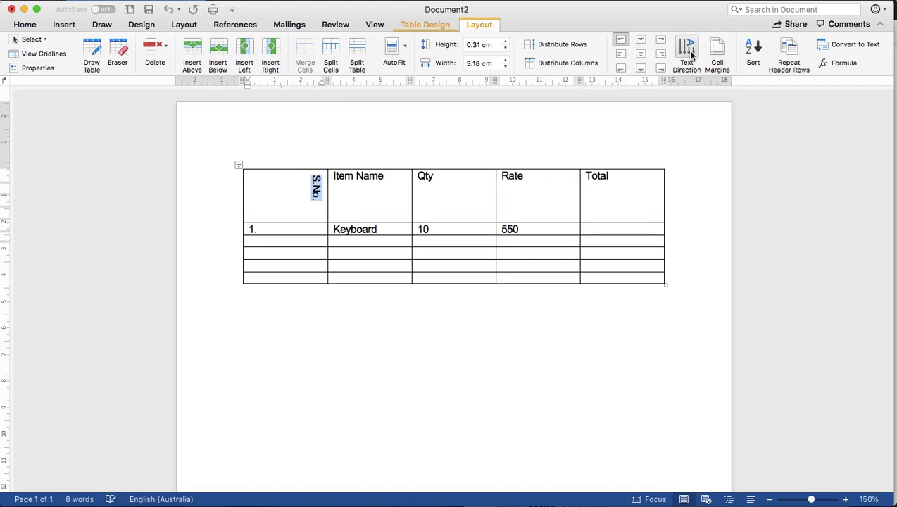
left_click(686, 55)
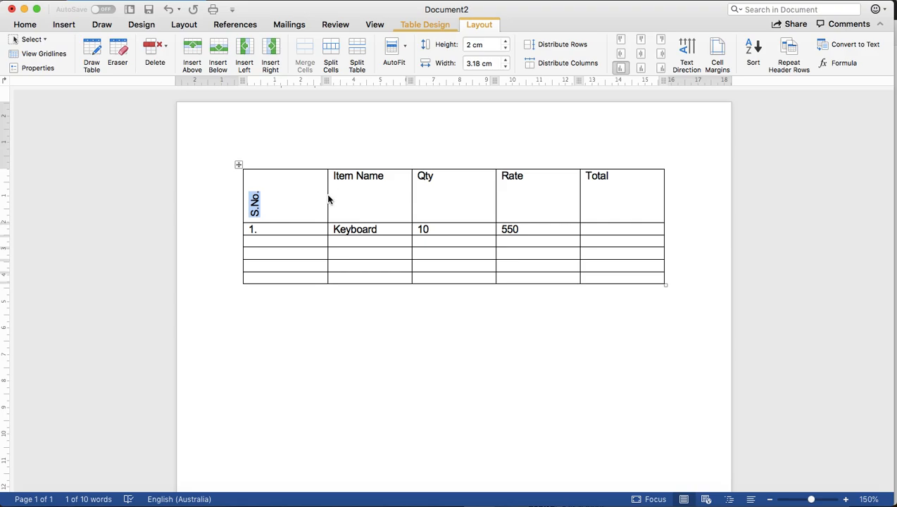
mouse_move(324, 200)
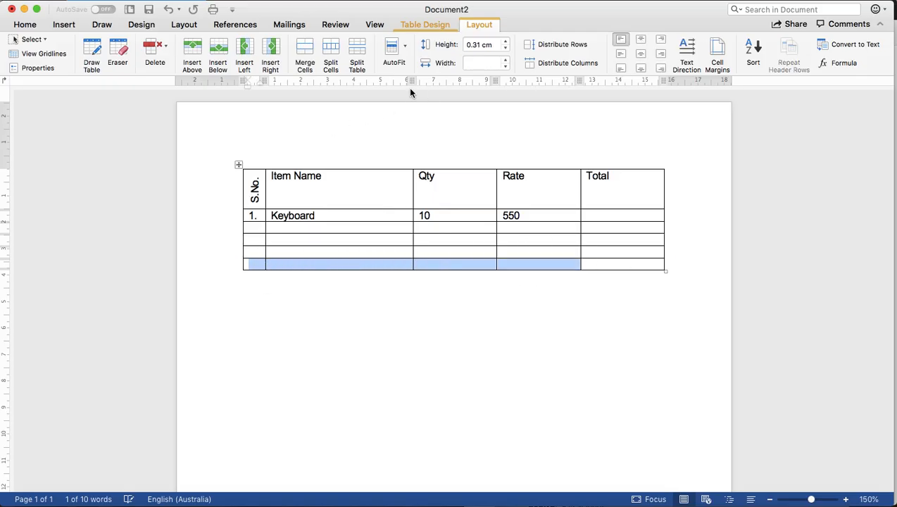
Label the merged bottom row Grand Total and slightly adjust the table's size
left_click(420, 311)
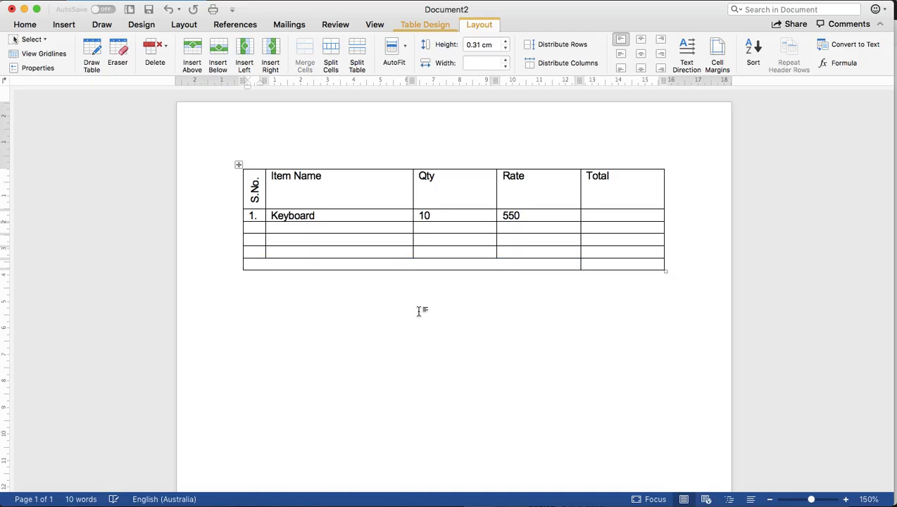
type("Grand T")
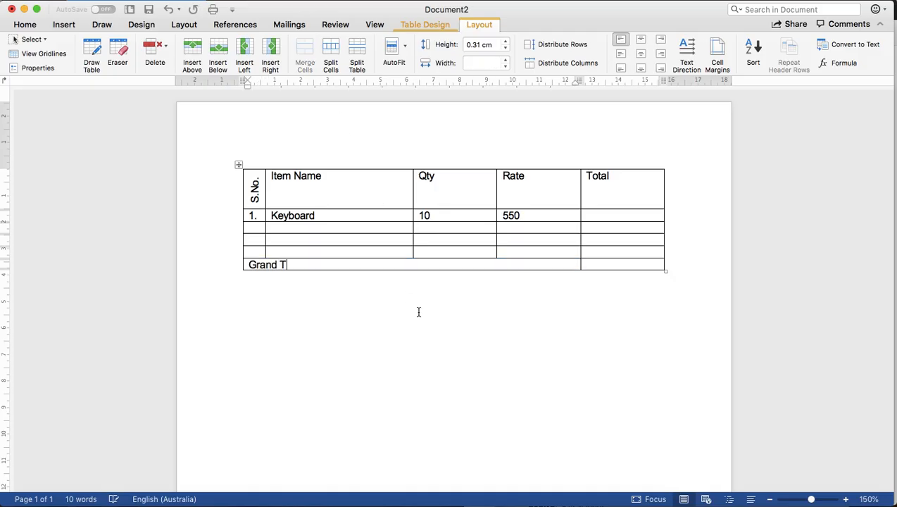
type("otal")
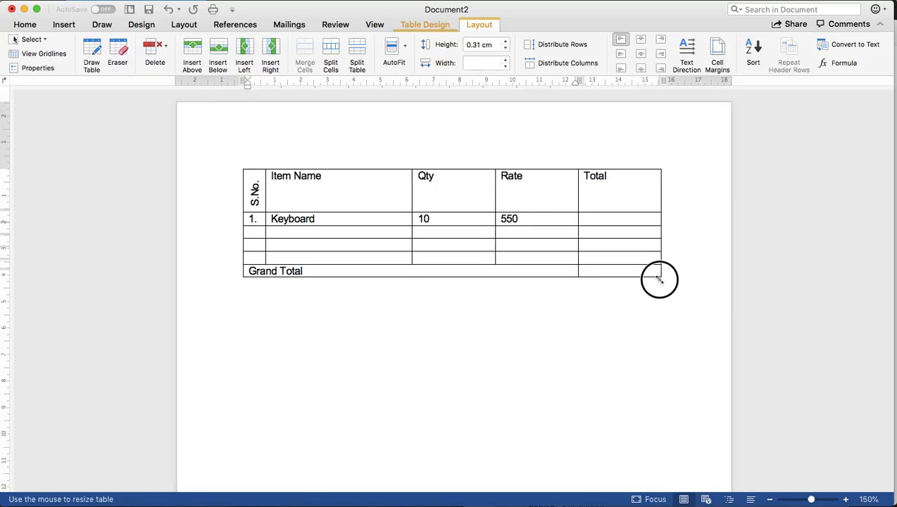
left_click_drag(659, 279, 663, 273)
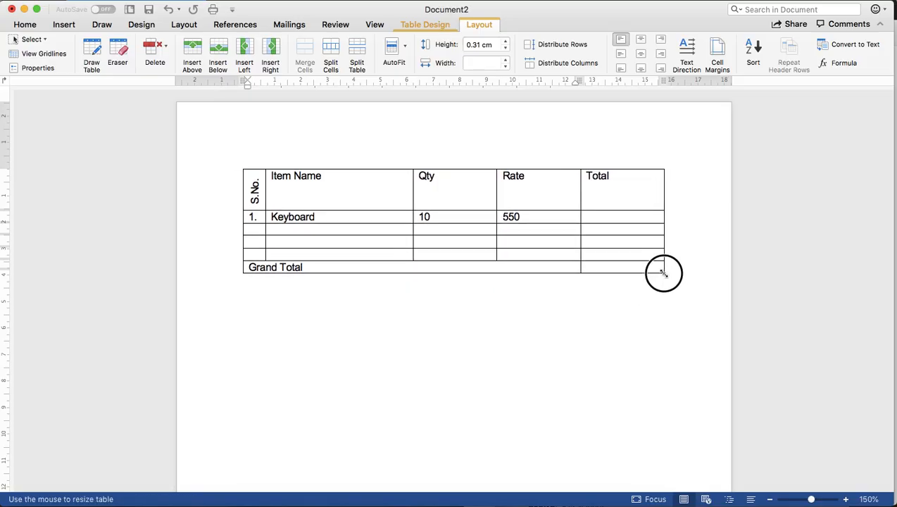
left_click_drag(661, 274, 661, 287)
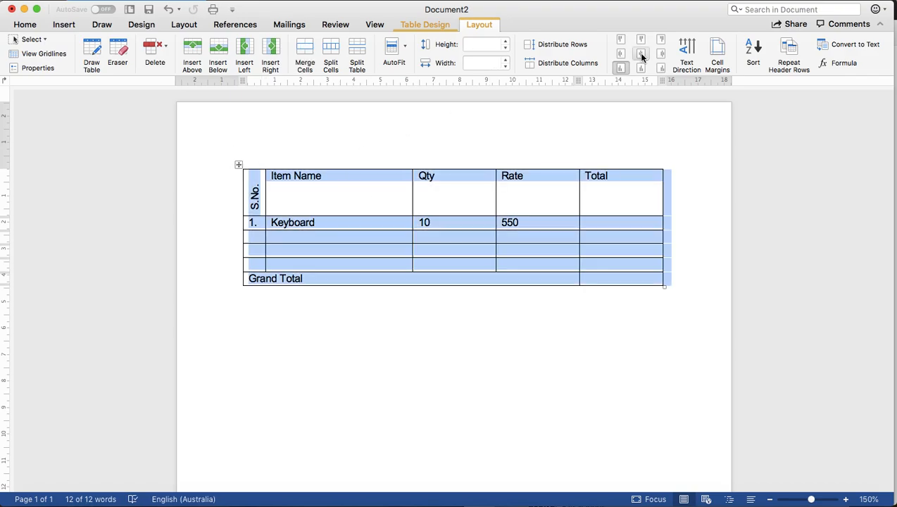
mouse_move(641, 54)
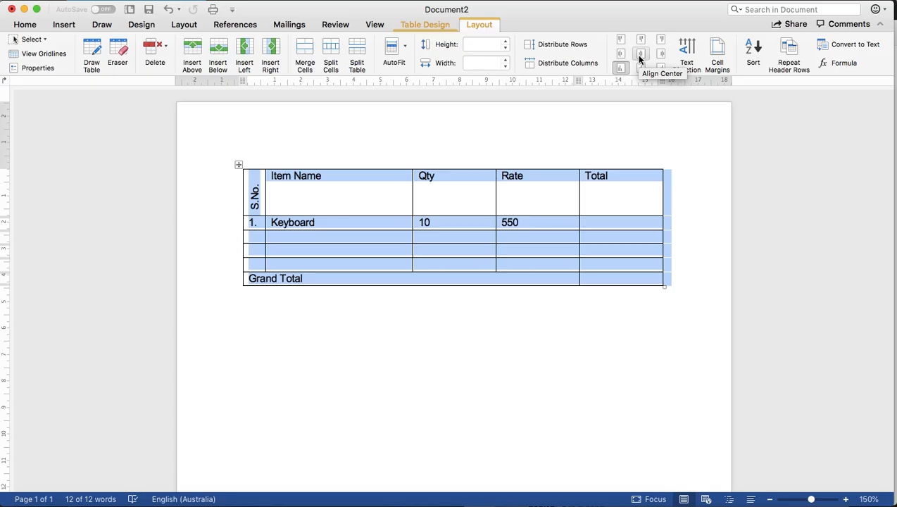
Center-align all table cell text, then select the whole table for cutting
left_click(639, 53)
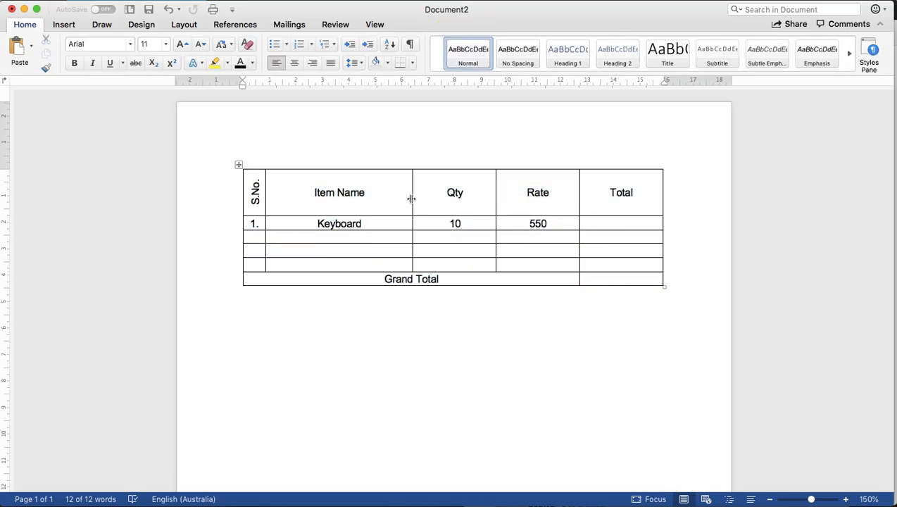
left_click(239, 165)
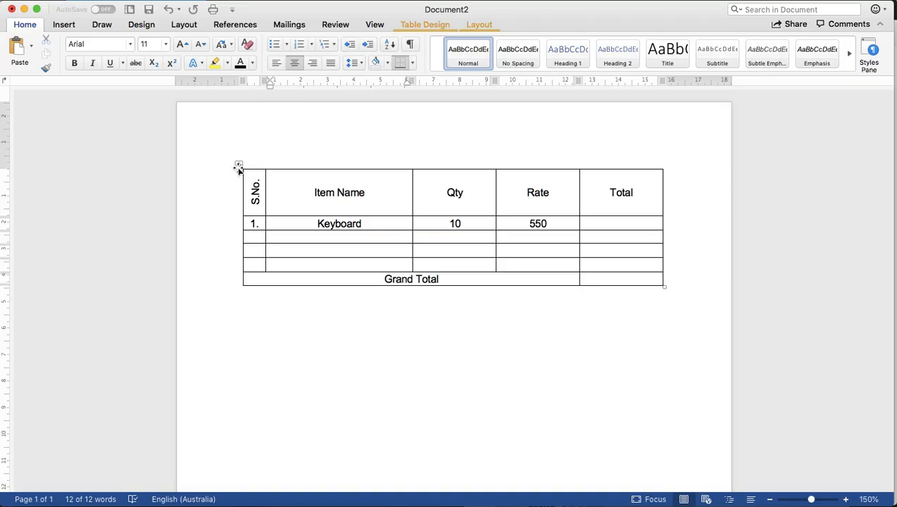
left_click(239, 166)
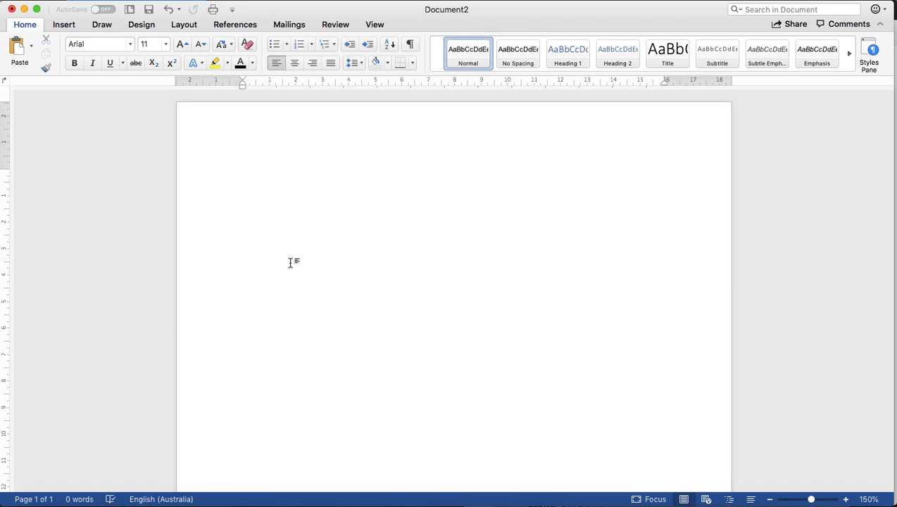
Draw a wide text box near the page top and paste the invoice table inside it
left_click(242, 174)
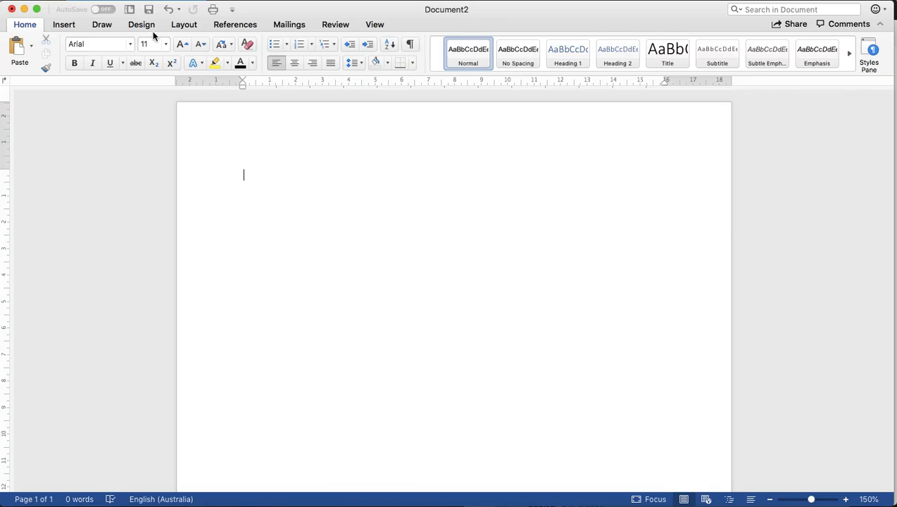
left_click(63, 23)
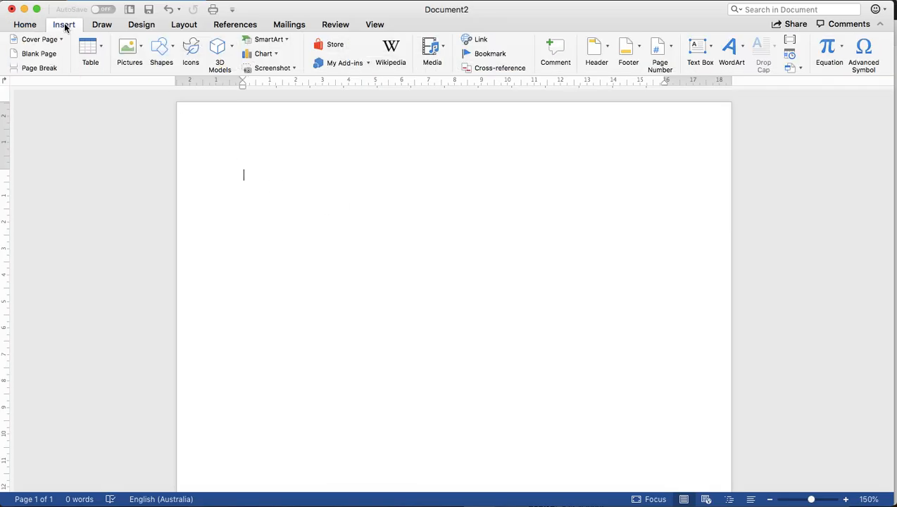
mouse_move(748, 91)
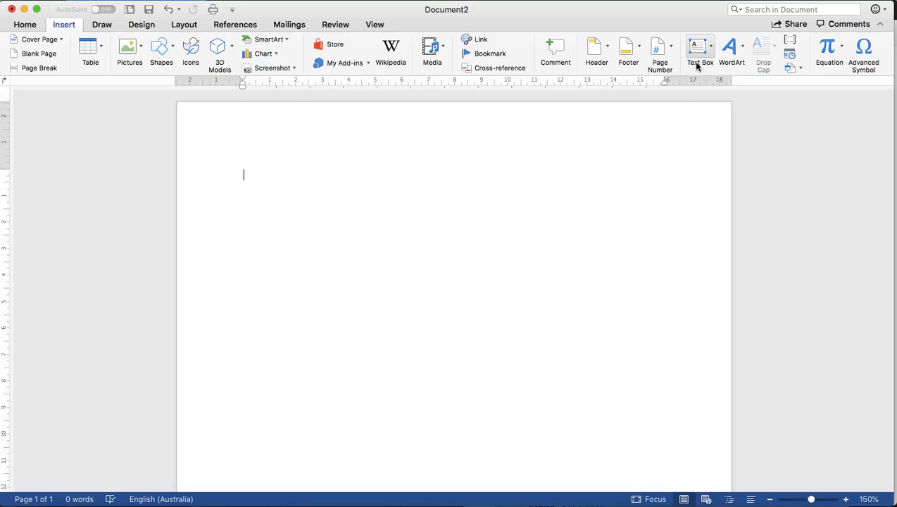
left_click(700, 51)
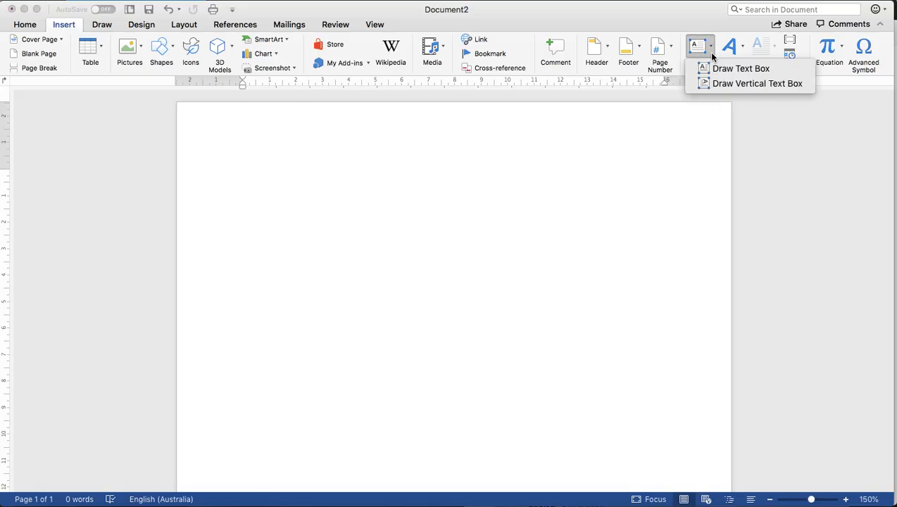
mouse_move(740, 68)
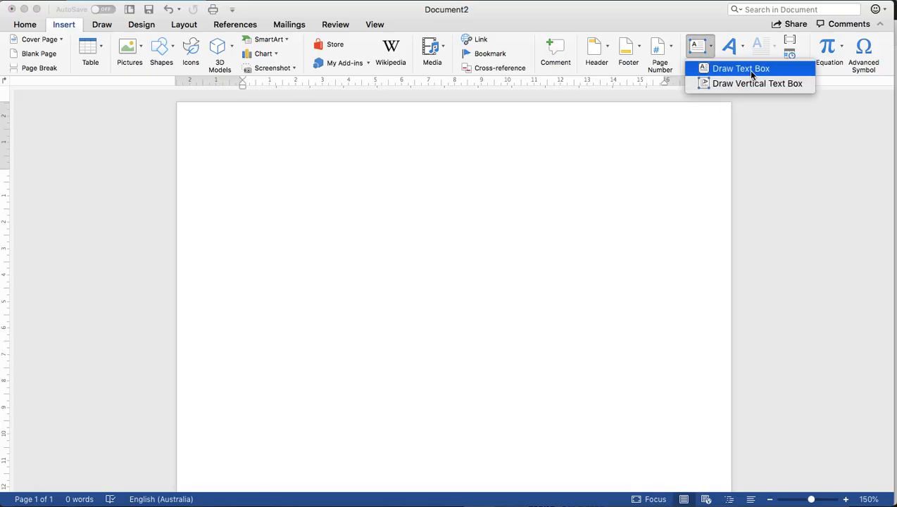
left_click(740, 68)
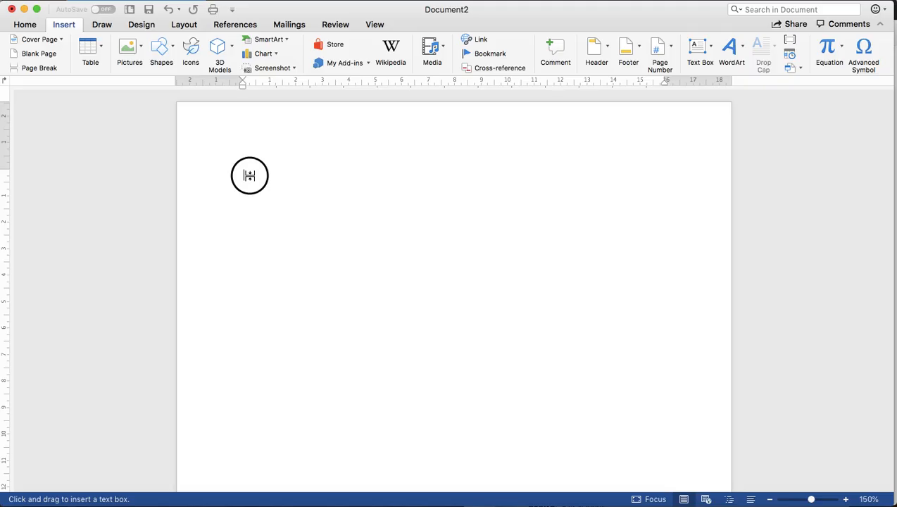
left_click_drag(249, 175, 665, 328)
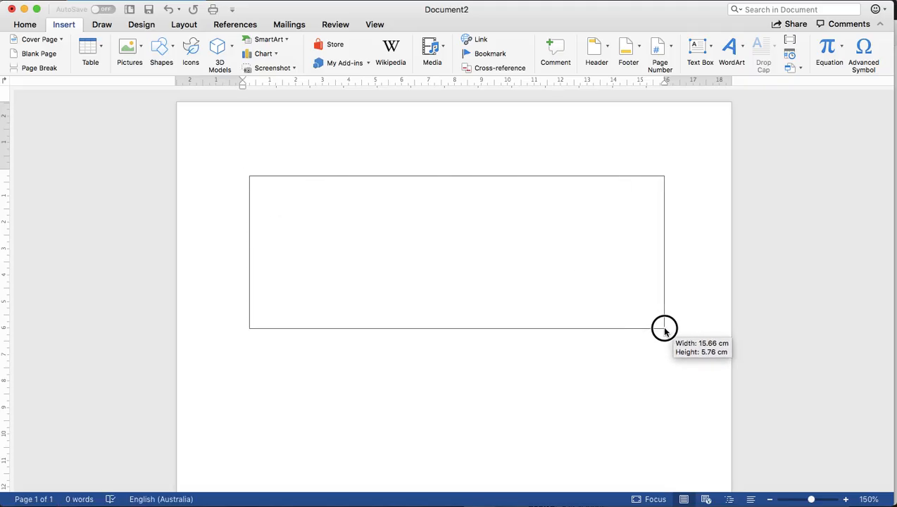
left_click_drag(664, 329, 665, 331)
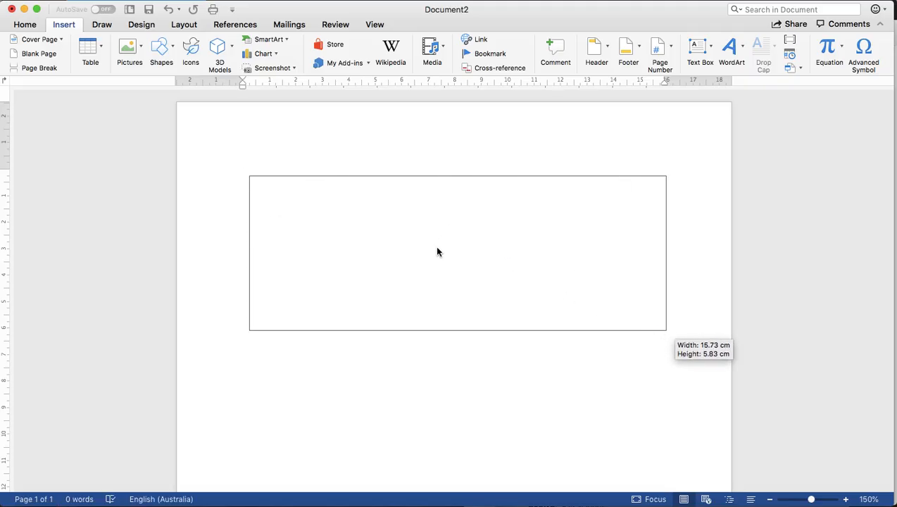
left_click(458, 252)
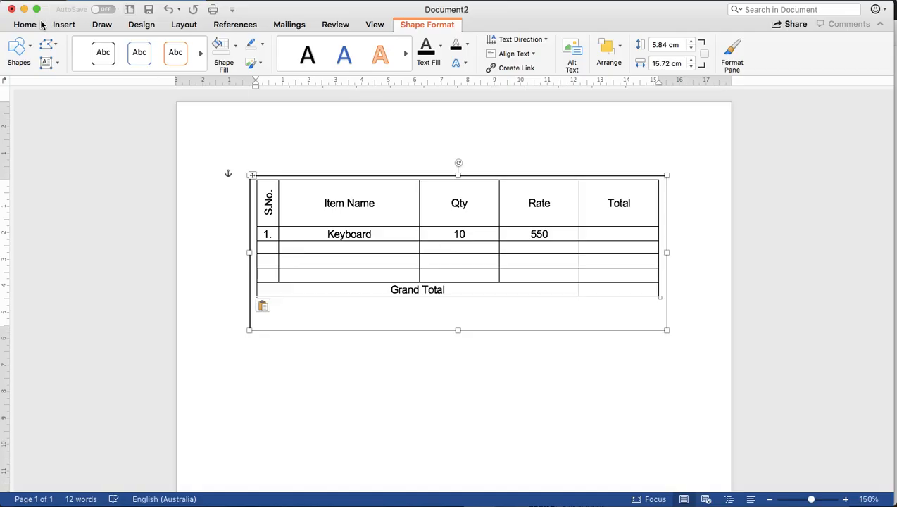
Drag the text box's corner handle until the full table with Grand Total row fits
left_click(25, 24)
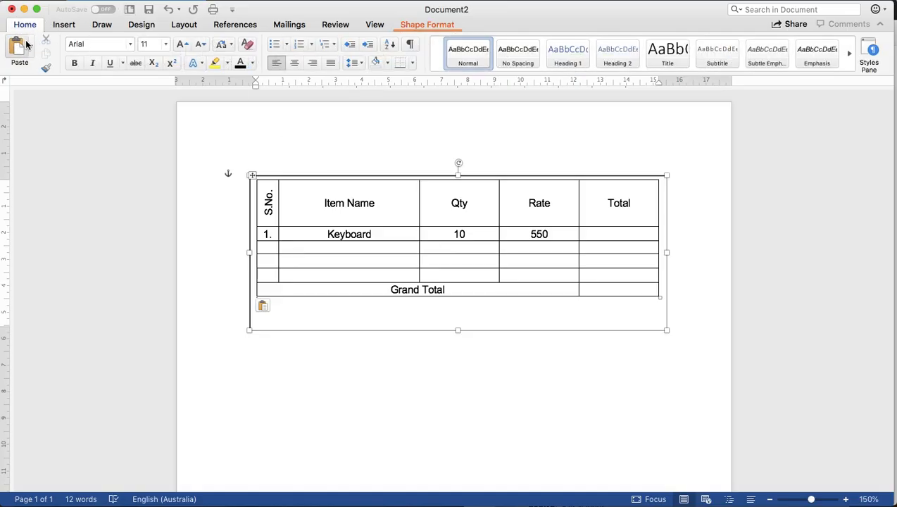
mouse_move(419, 373)
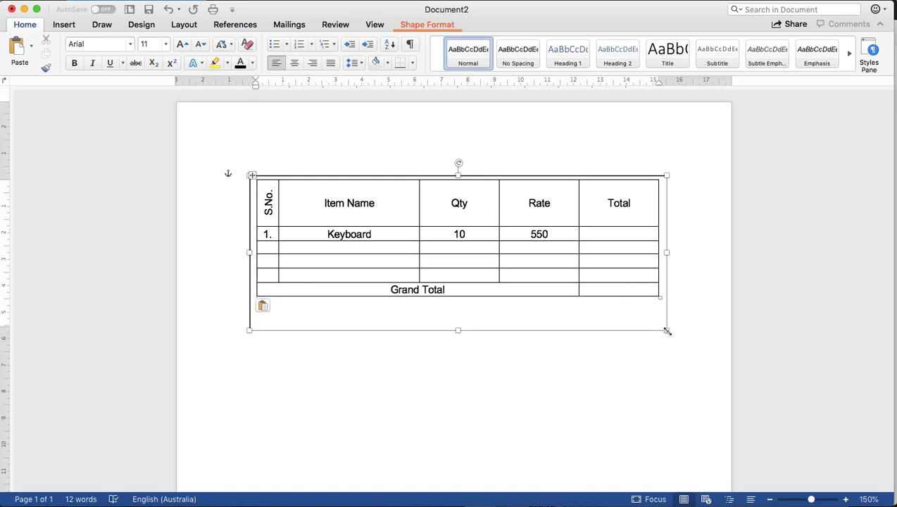
left_click_drag(667, 329, 661, 275)
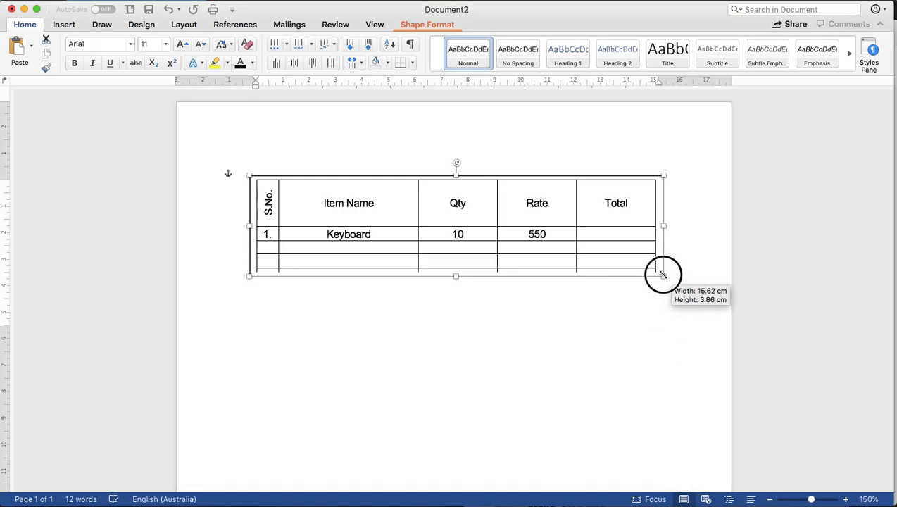
left_click_drag(662, 274, 631, 265)
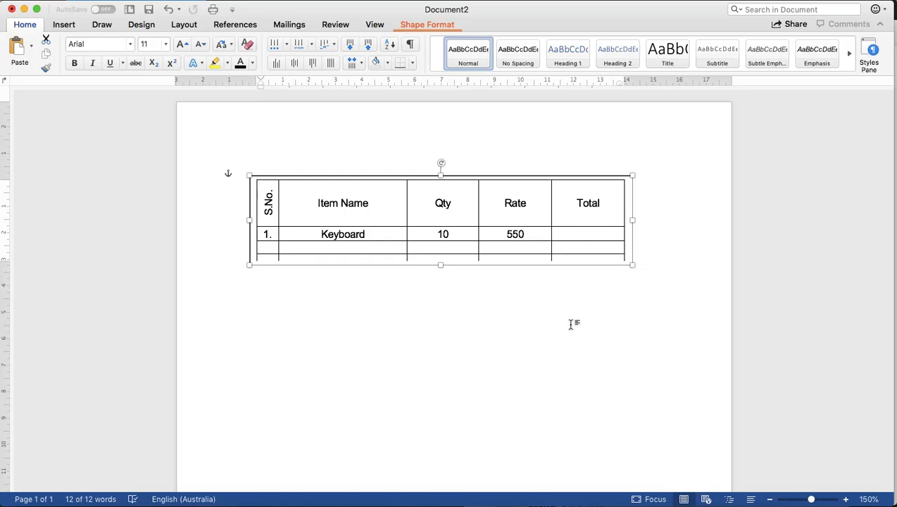
mouse_move(630, 265)
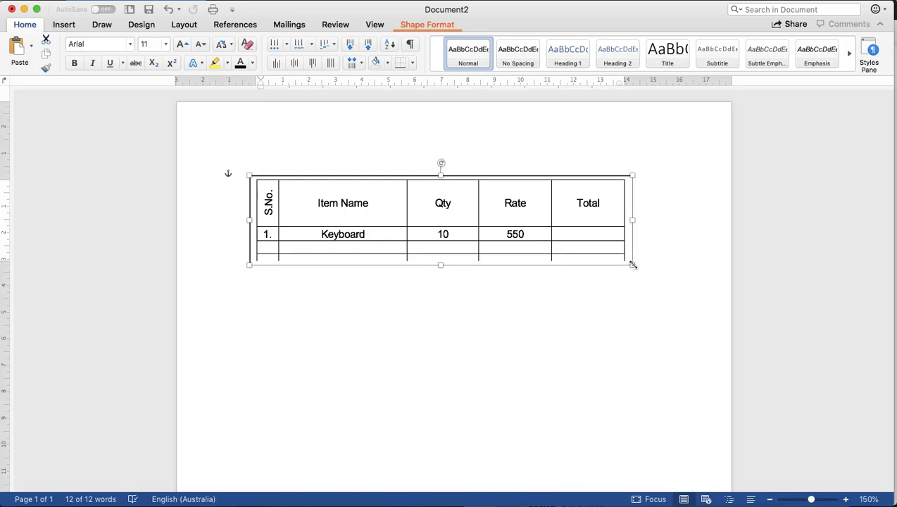
left_click_drag(631, 265, 639, 289)
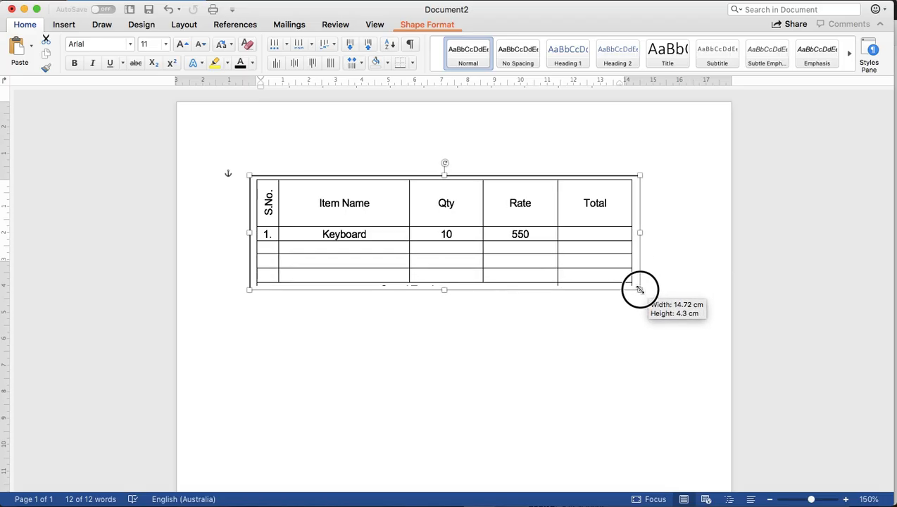
left_click_drag(639, 289, 653, 304)
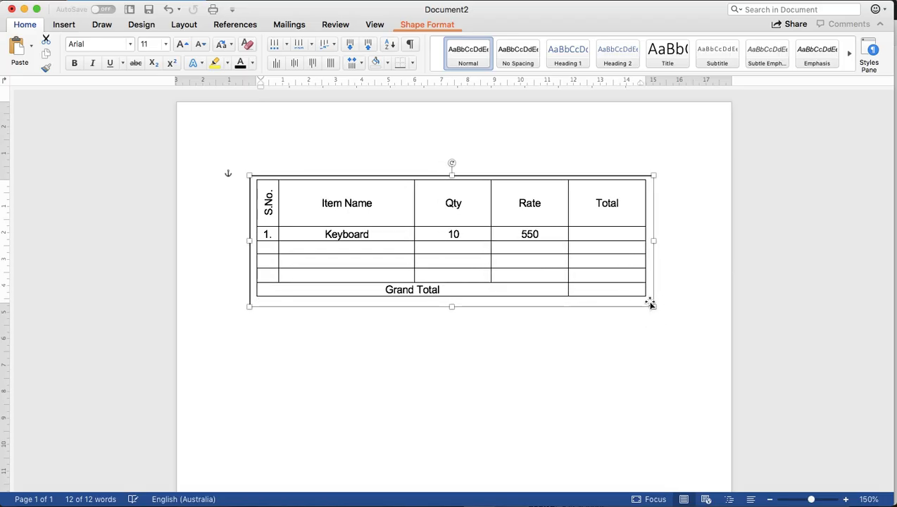
left_click_drag(650, 304, 667, 321)
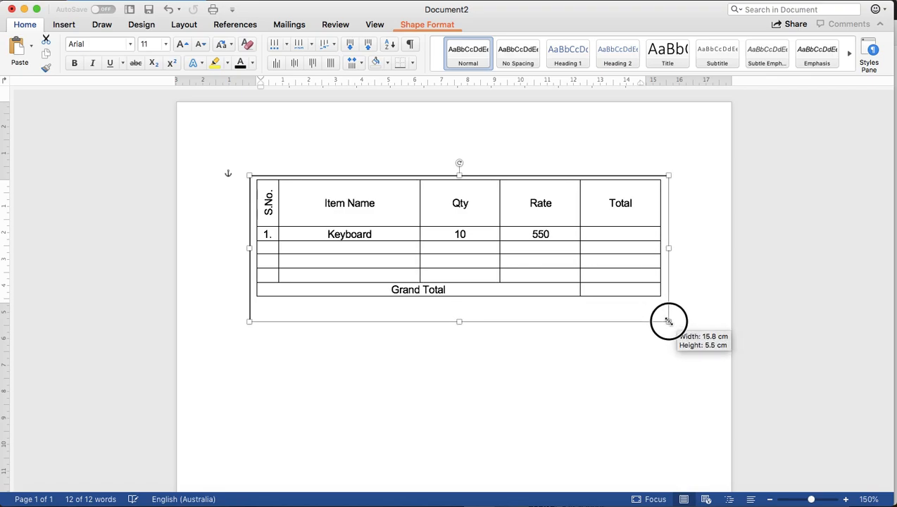
left_click_drag(669, 321, 671, 303)
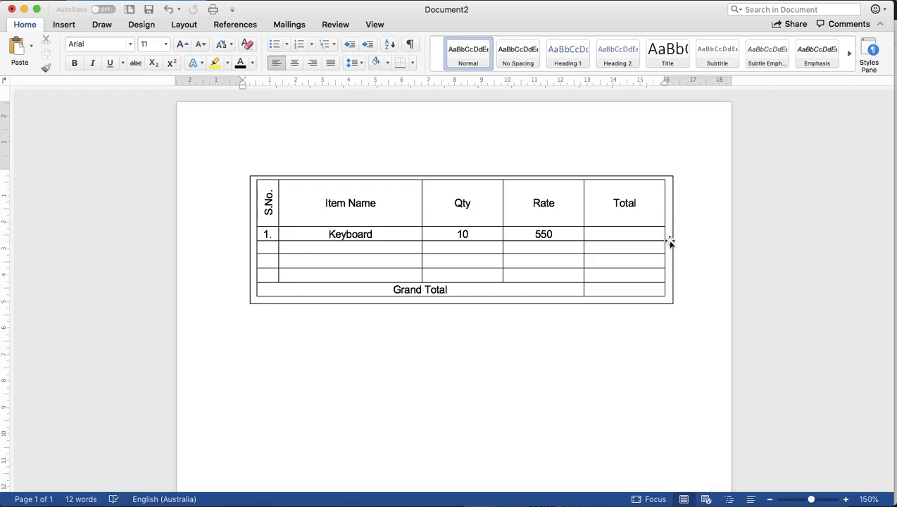
Set the text box's Shape Outline to No Outline, leaving only the table gridlines
left_click(243, 174)
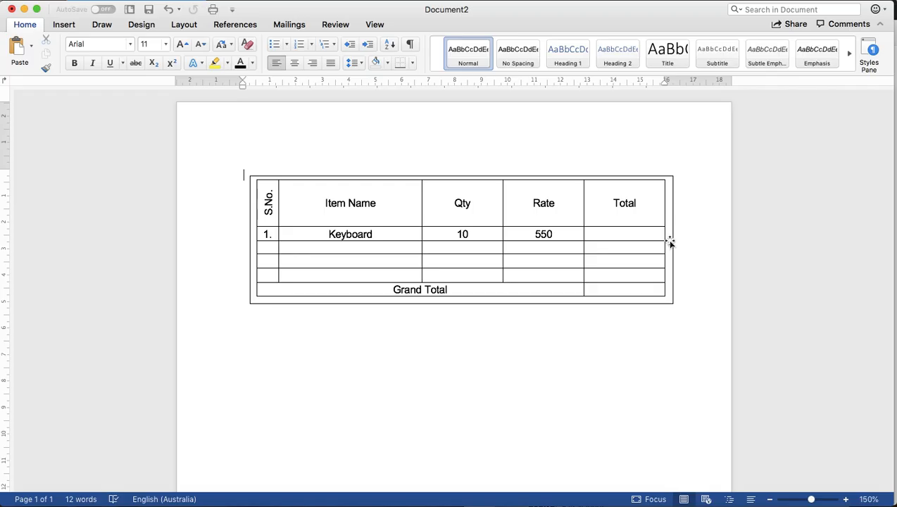
left_click(462, 239)
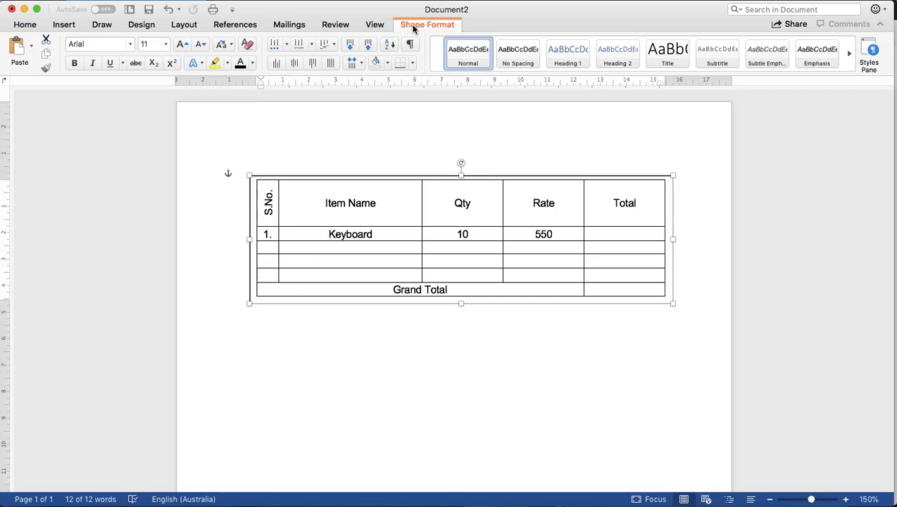
left_click(426, 24)
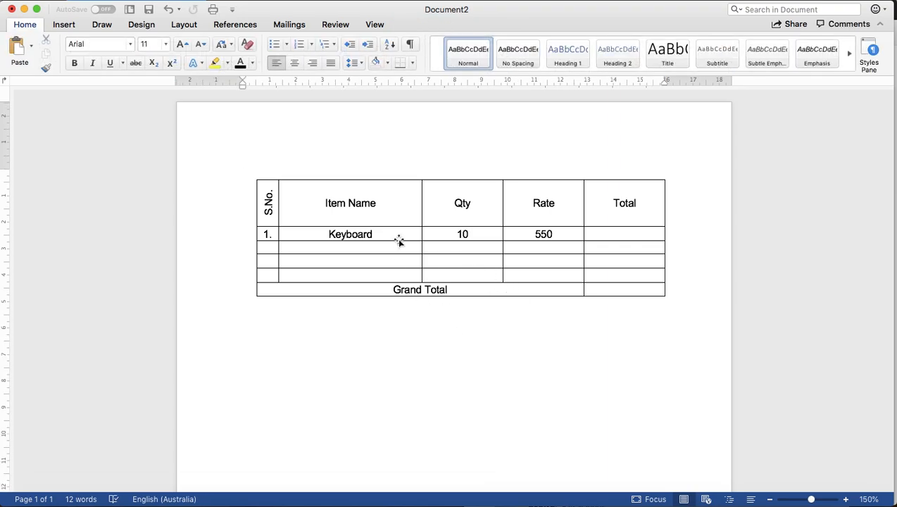
left_click(400, 239)
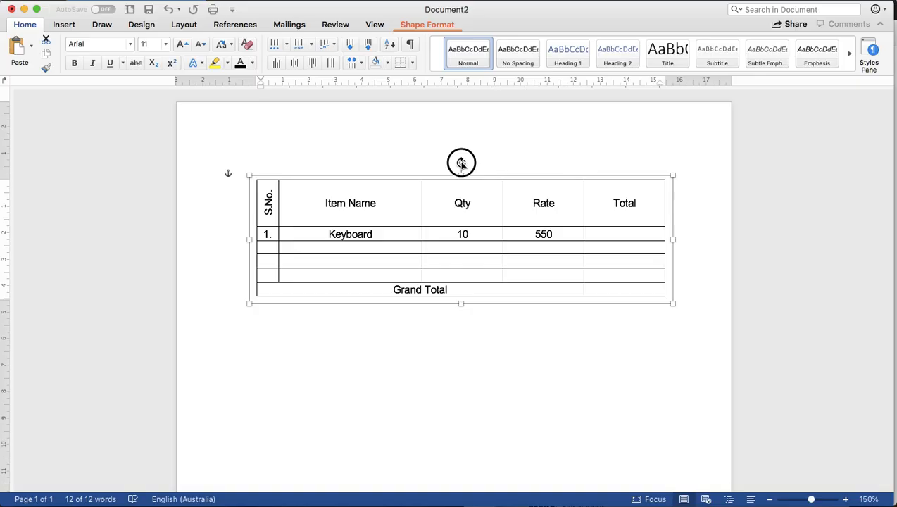
Rotate the invoice text box to 270° so the table runs vertically
left_click_drag(462, 162, 501, 257)
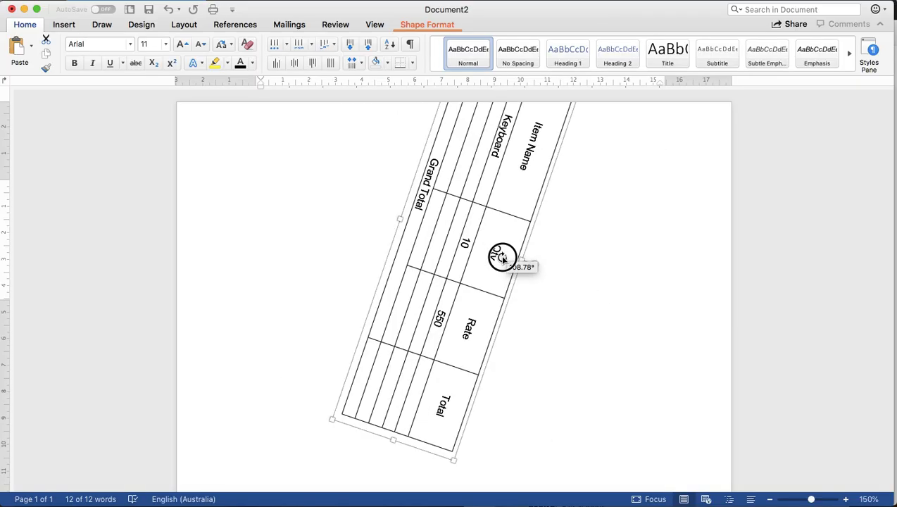
left_click_drag(503, 256, 444, 222)
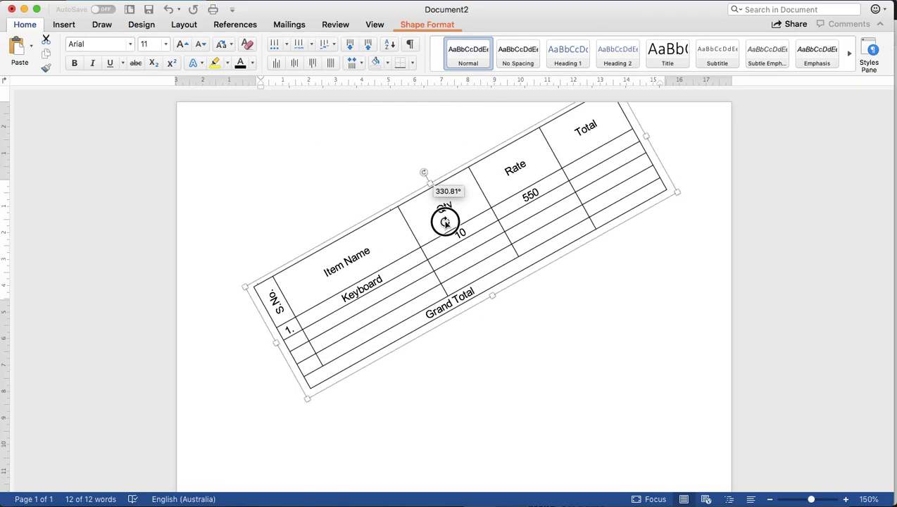
left_click_drag(444, 221, 430, 252)
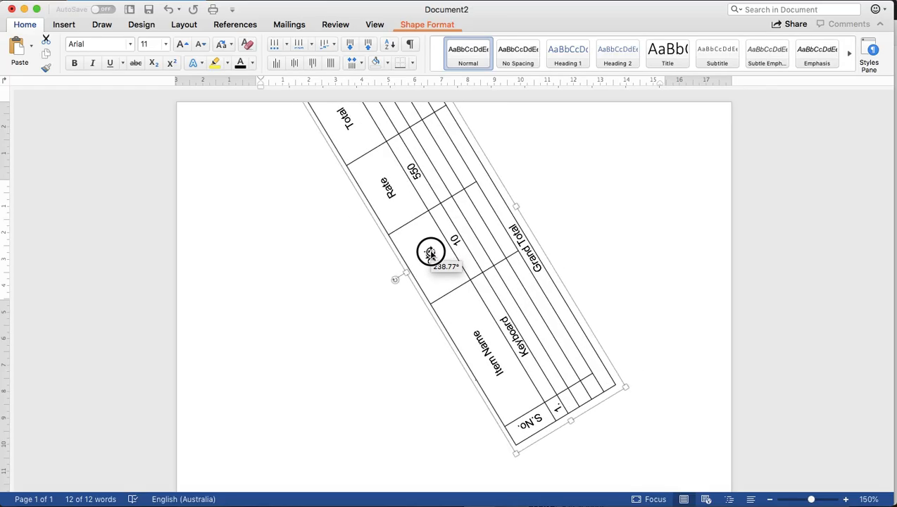
left_click_drag(431, 252, 430, 240)
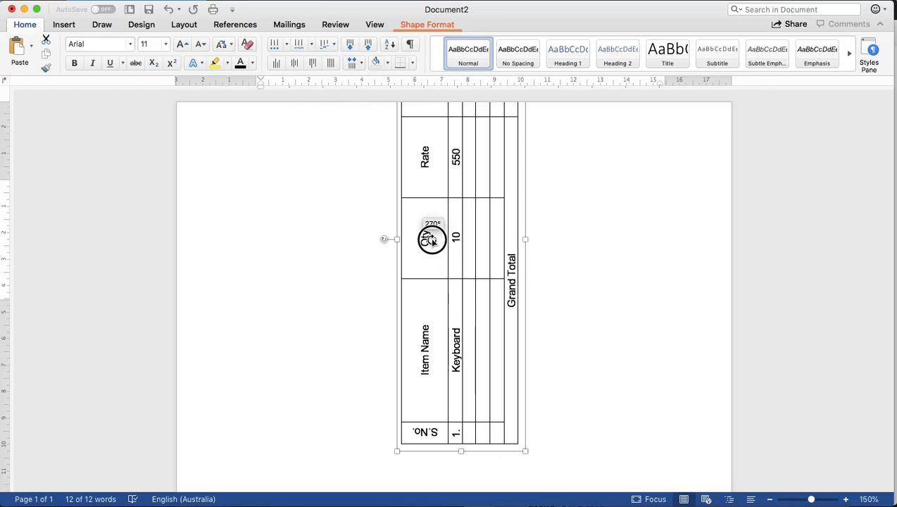
left_click_drag(432, 239, 520, 324)
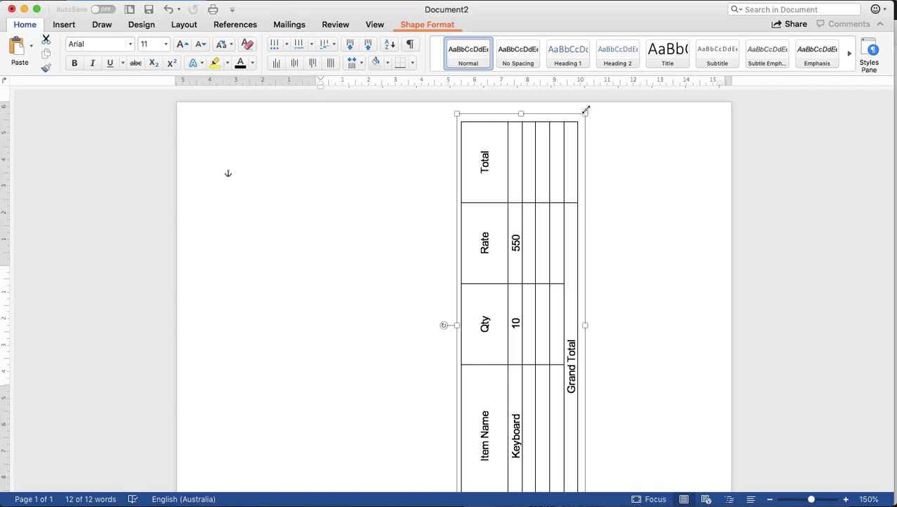
Enlarge the rotated text box so the table's columns fit inside it
left_click_drag(586, 110, 566, 154)
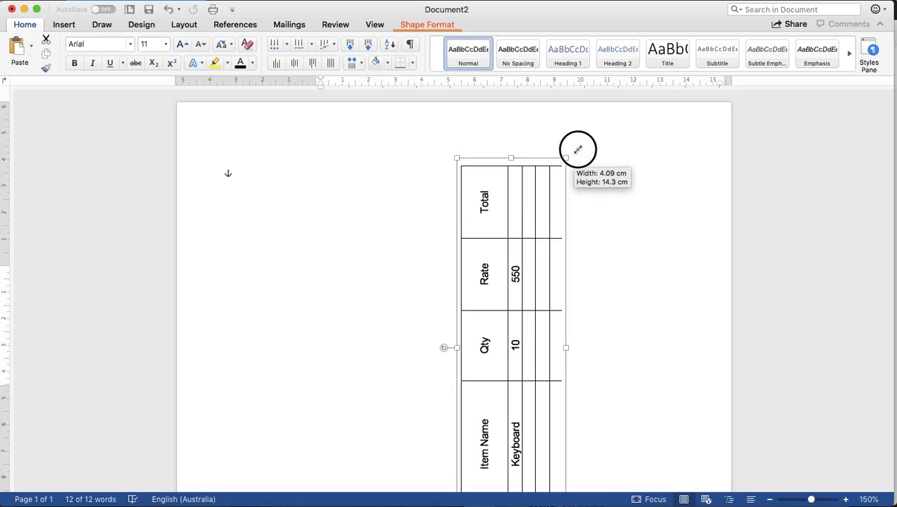
left_click_drag(566, 149, 602, 131)
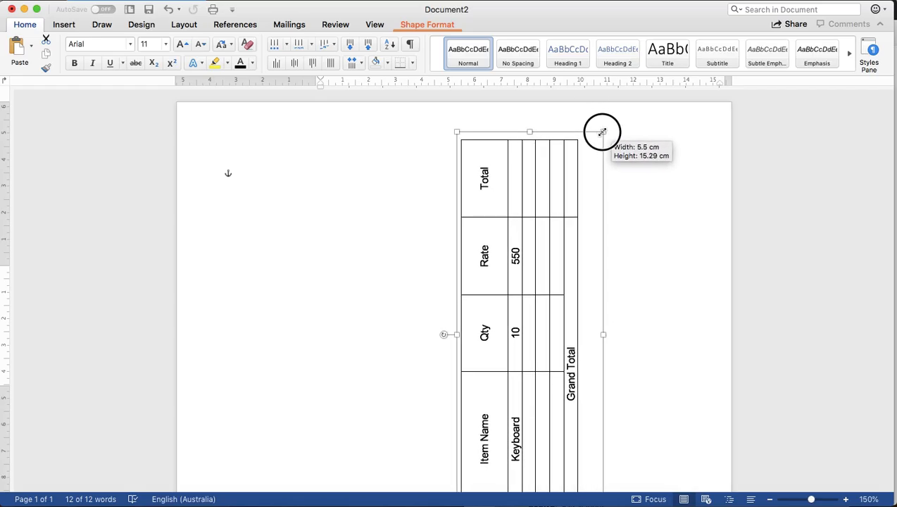
left_click_drag(602, 132, 586, 122)
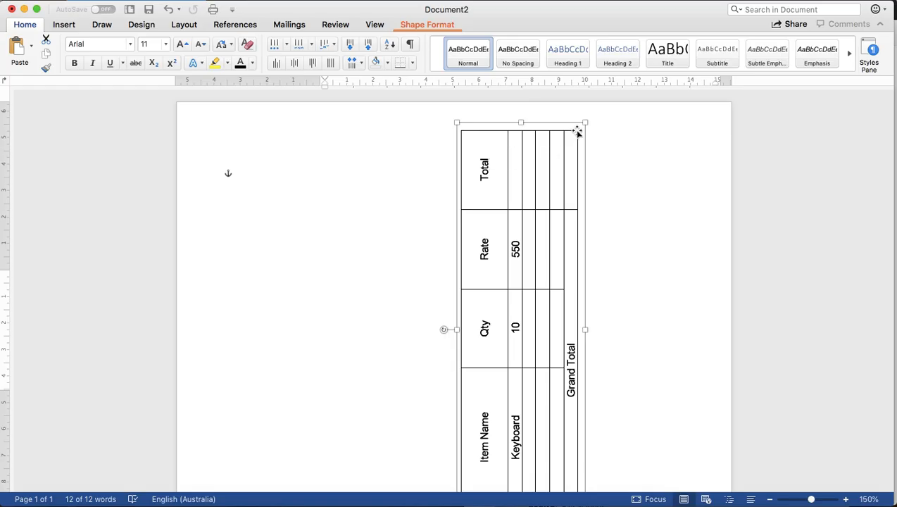
mouse_move(485, 166)
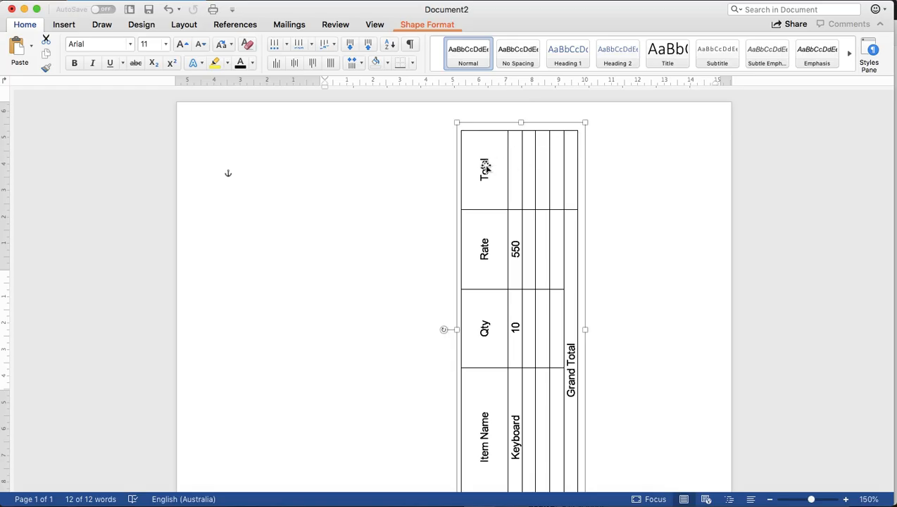
Shrink the invoice table inside the text box to a more compact size
right_click(486, 169)
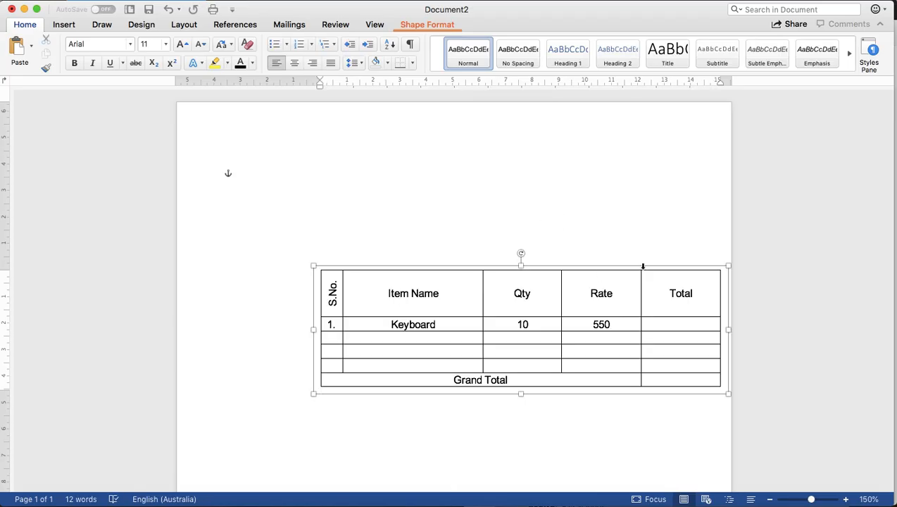
mouse_move(473, 317)
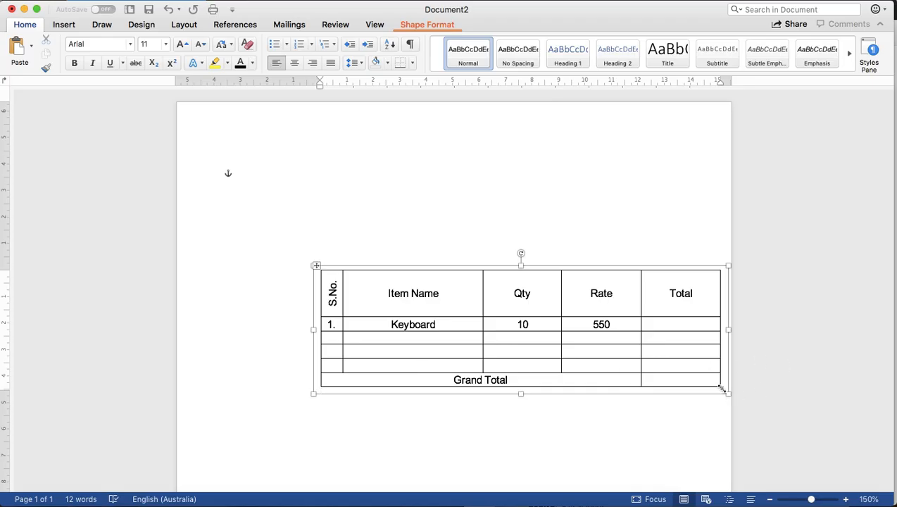
left_click_drag(726, 392, 665, 365)
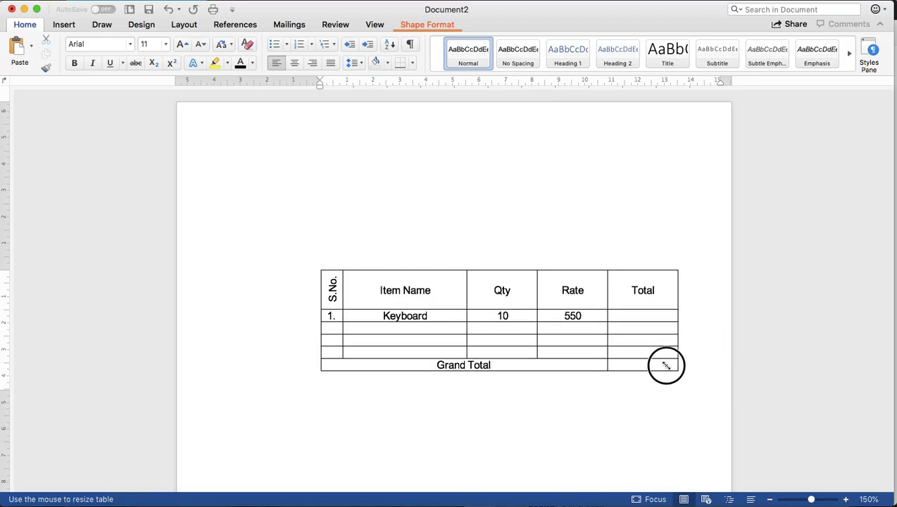
left_click_drag(665, 364, 646, 358)
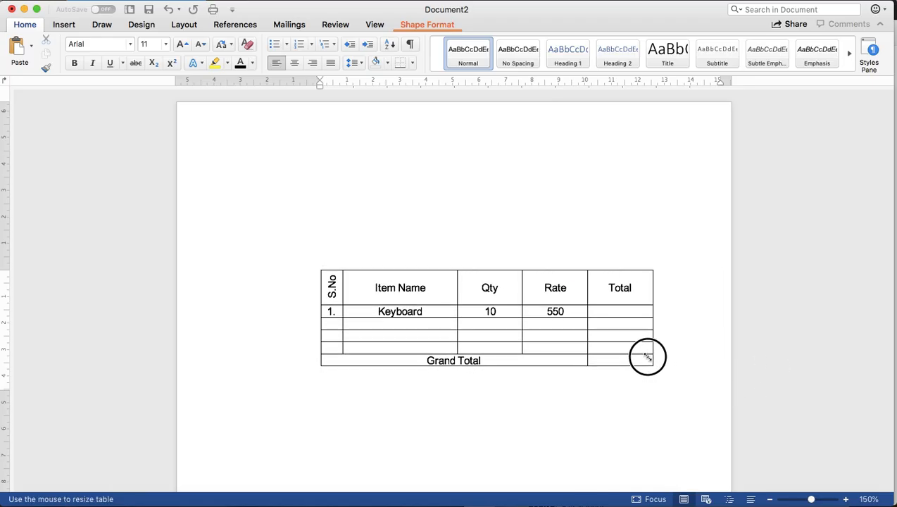
left_click(646, 357)
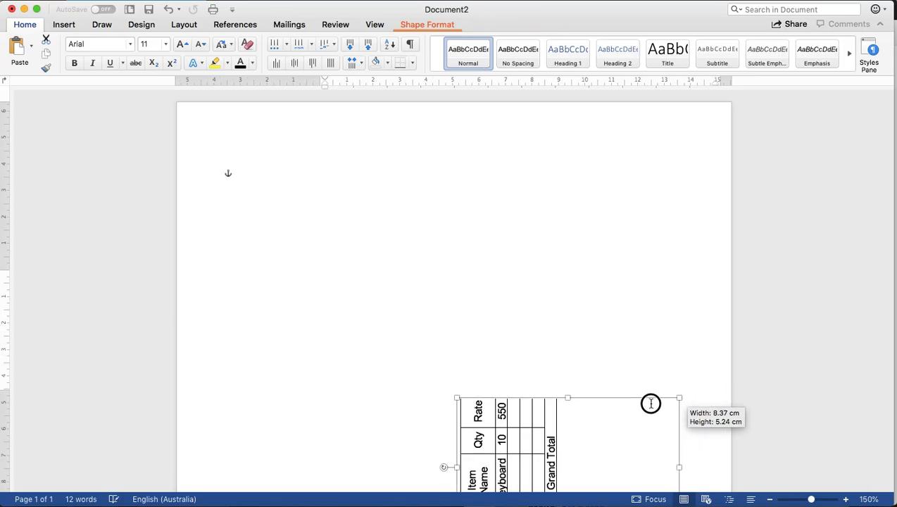
Fit the rotated text box tightly around the smaller table
left_click_drag(678, 397, 560, 363)
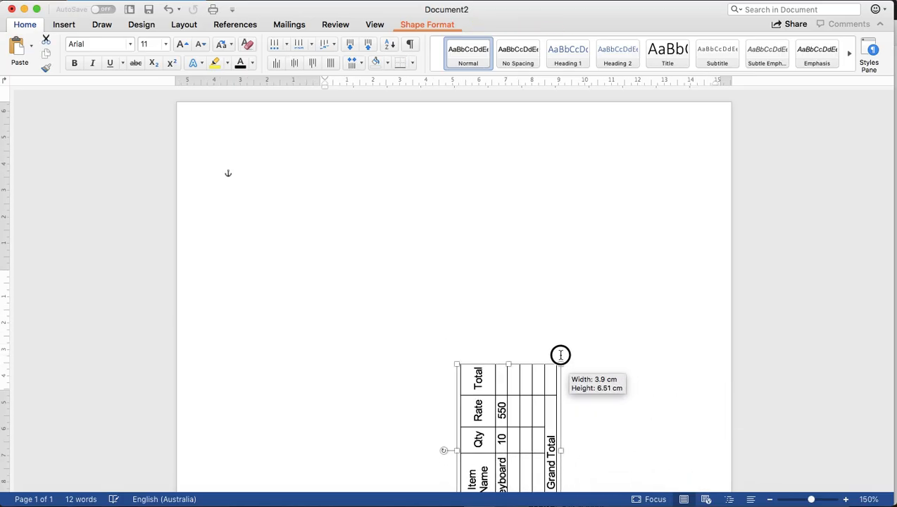
left_click_drag(560, 355, 562, 332)
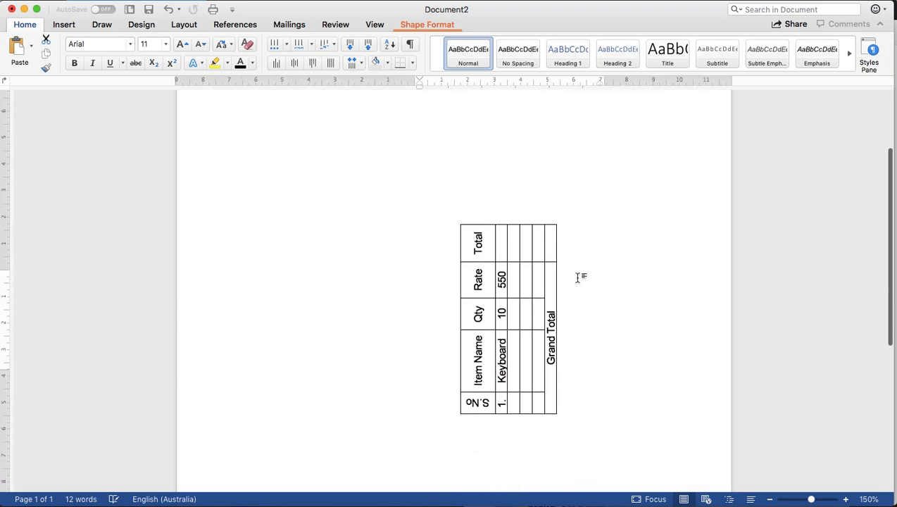
Fill the second row with item 2, Mouse, quantity 20, rate 650
left_click(461, 312)
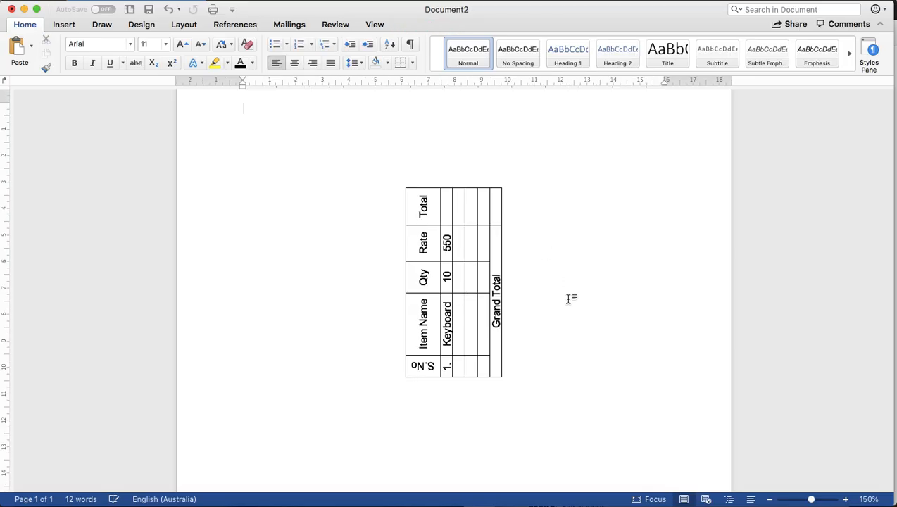
mouse_move(453, 324)
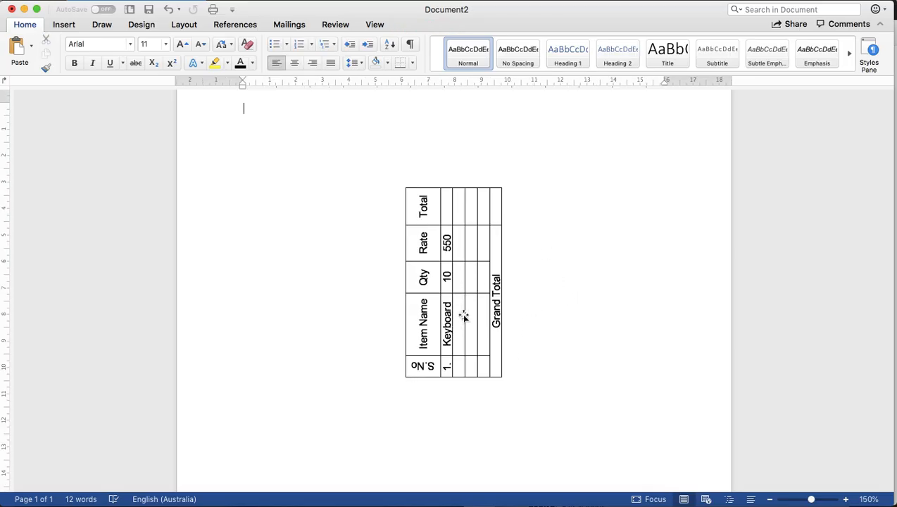
right_click(465, 316)
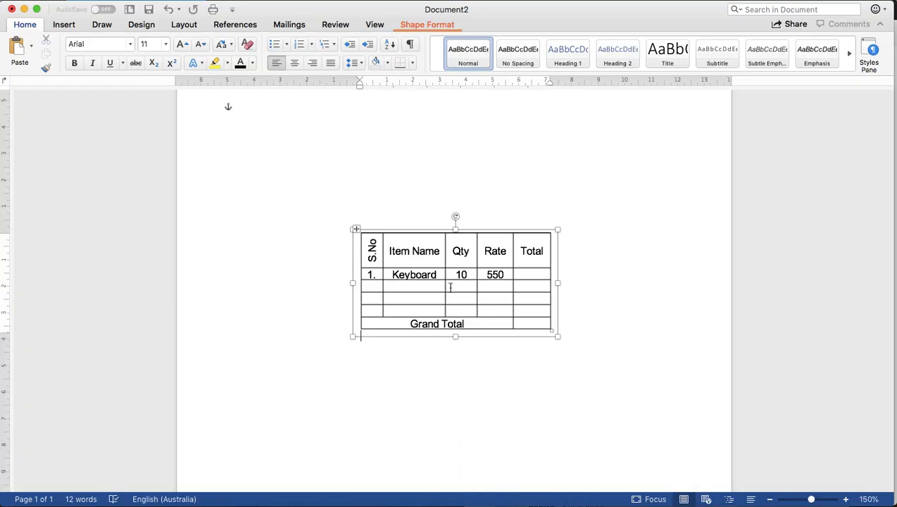
type("2")
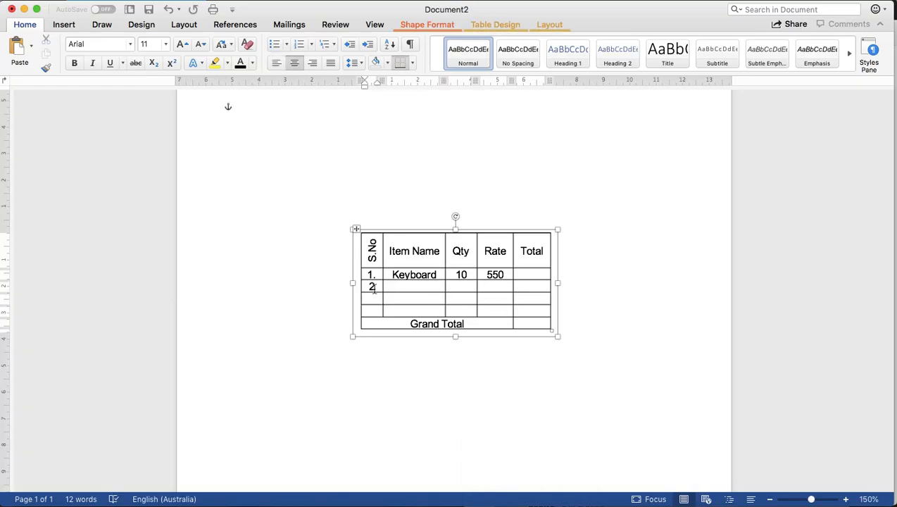
type("Mouse")
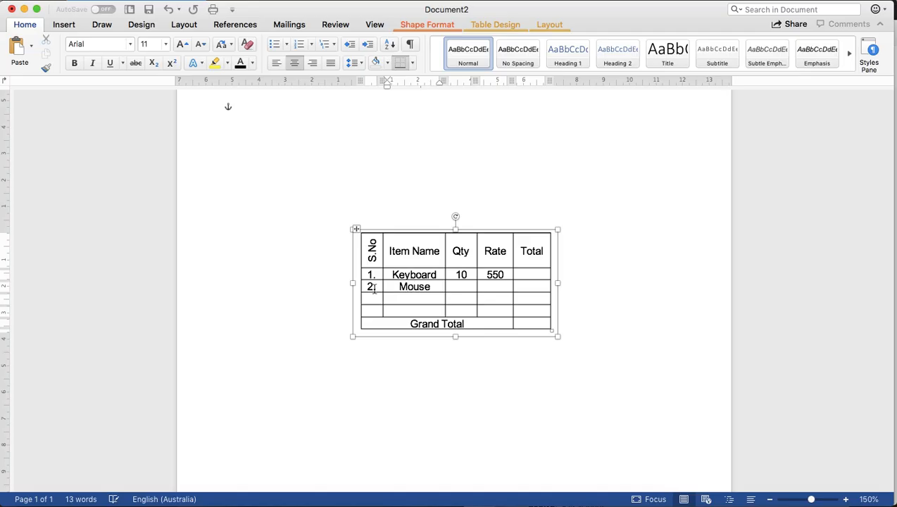
type("20")
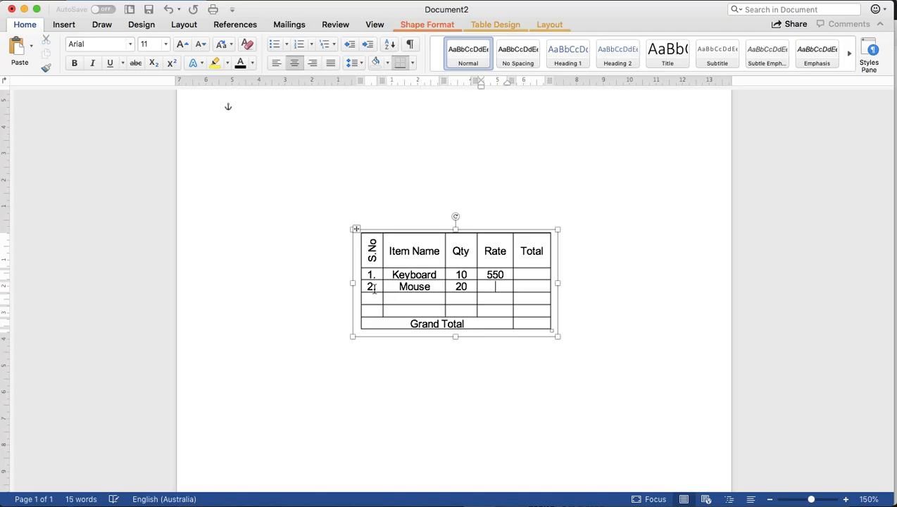
type("650")
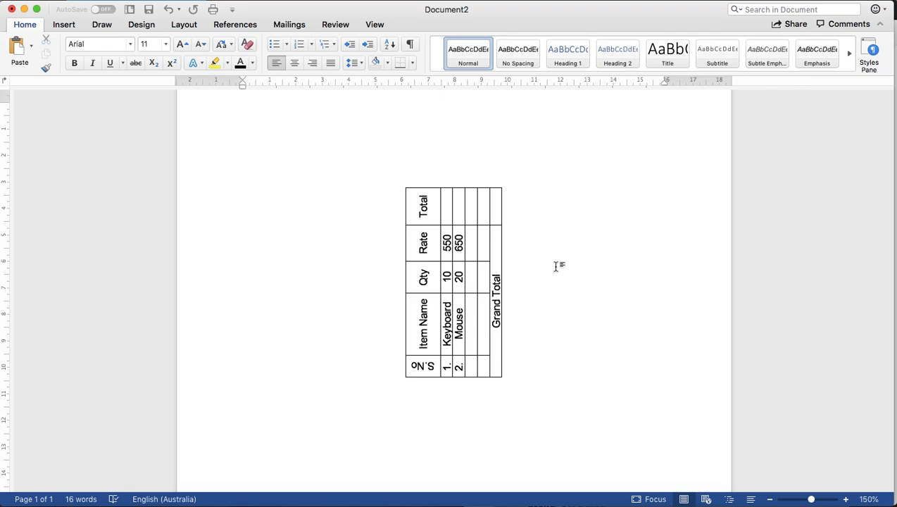
left_click(244, 108)
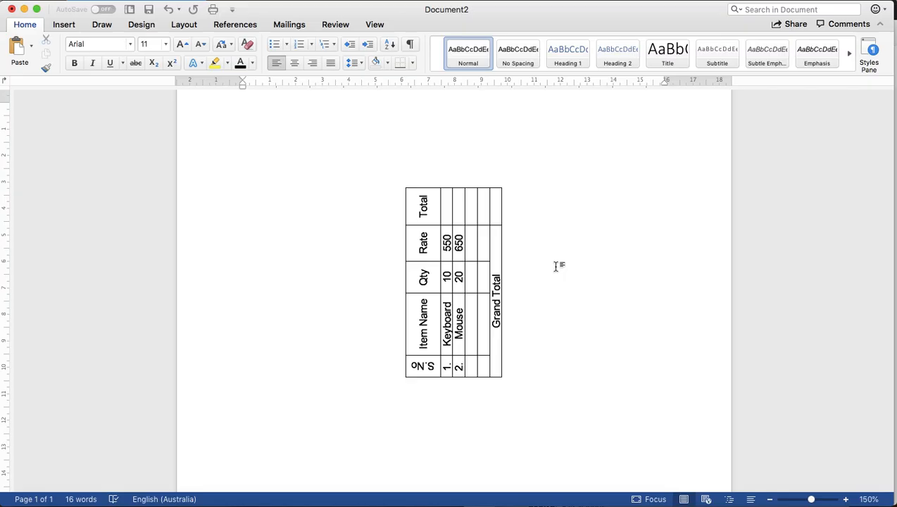
left_click(243, 109)
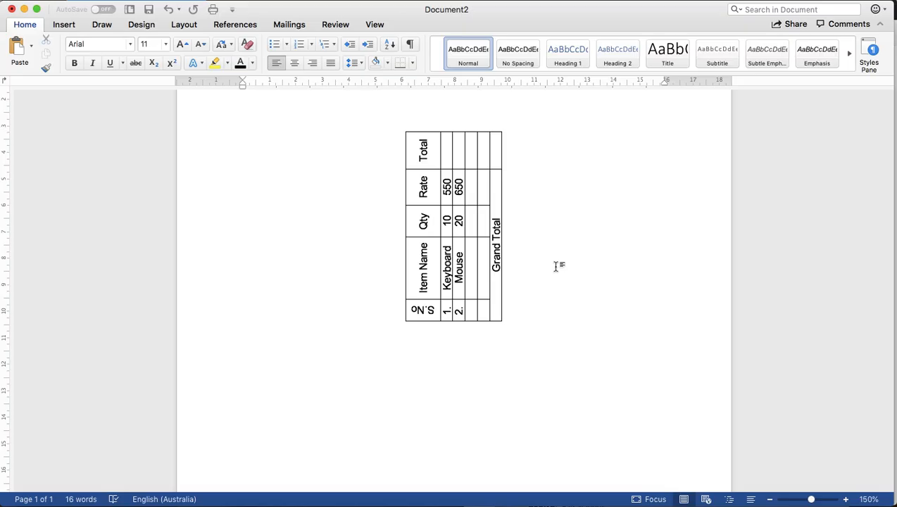
mouse_move(570, 251)
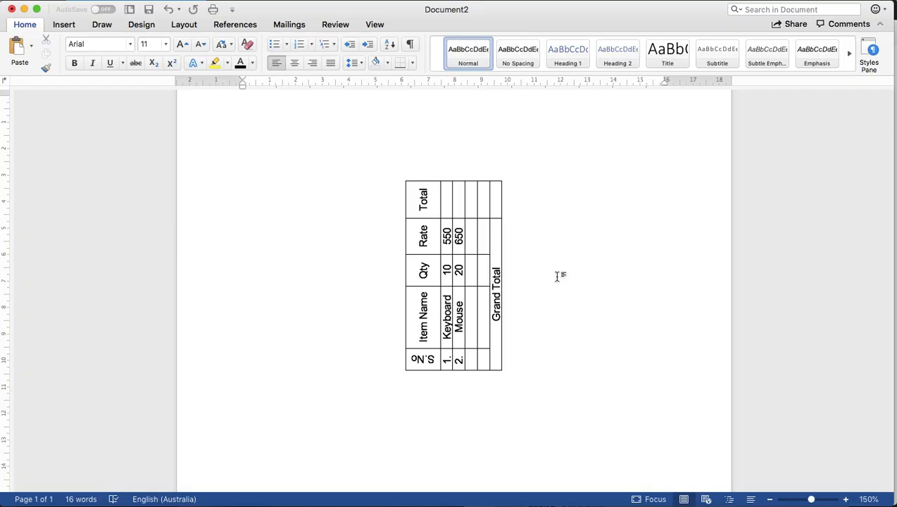
left_click(243, 101)
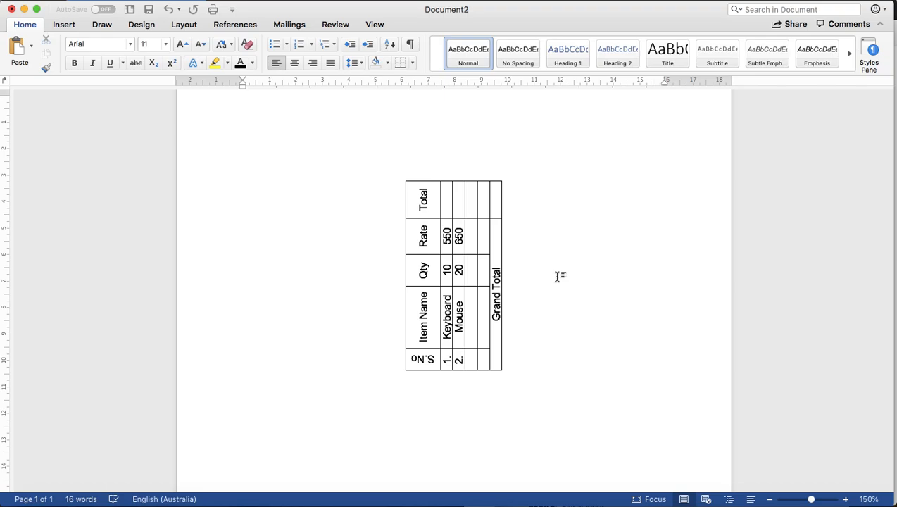
left_click(243, 101)
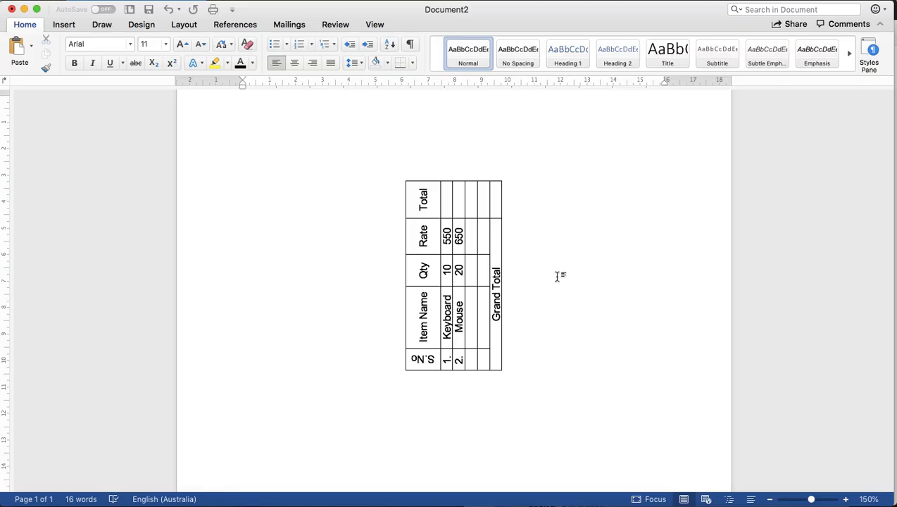
left_click(244, 102)
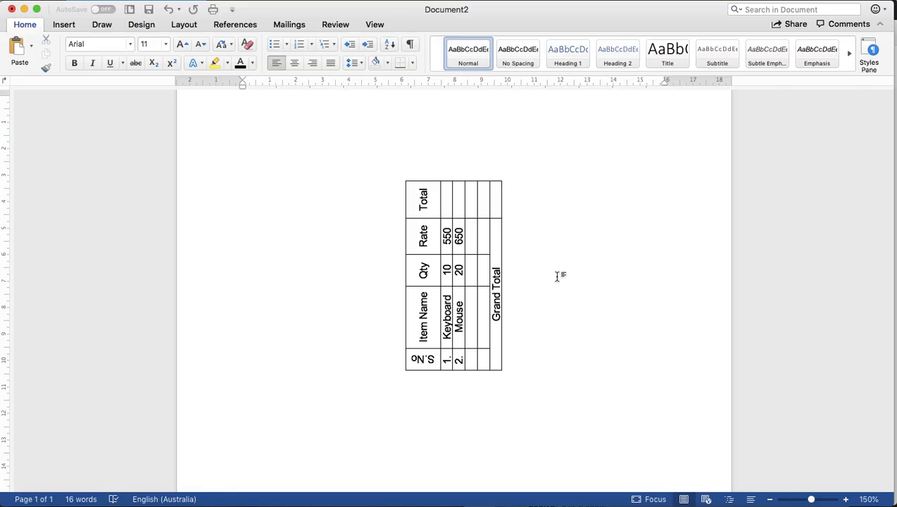
left_click(244, 102)
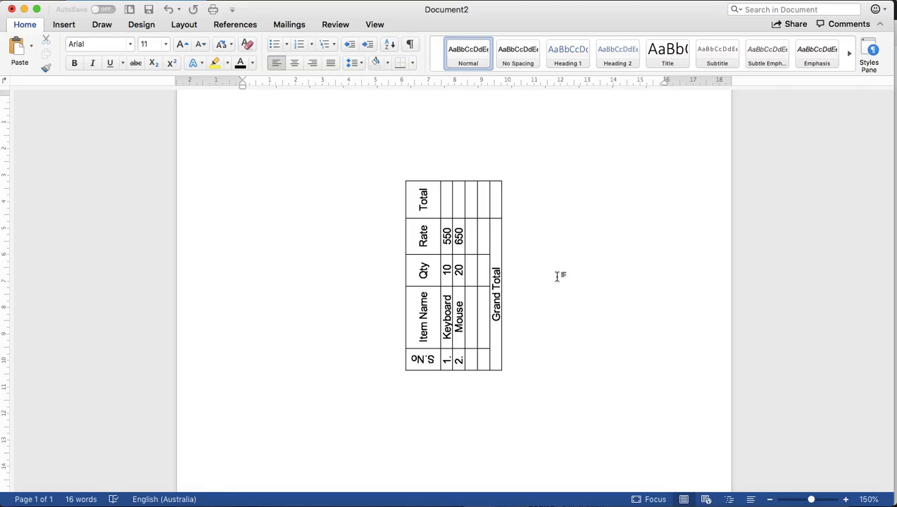
left_click(244, 102)
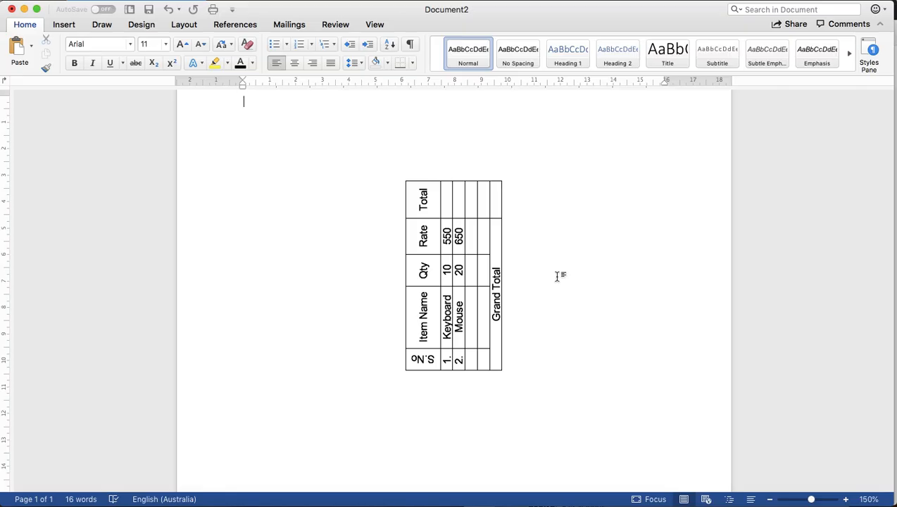